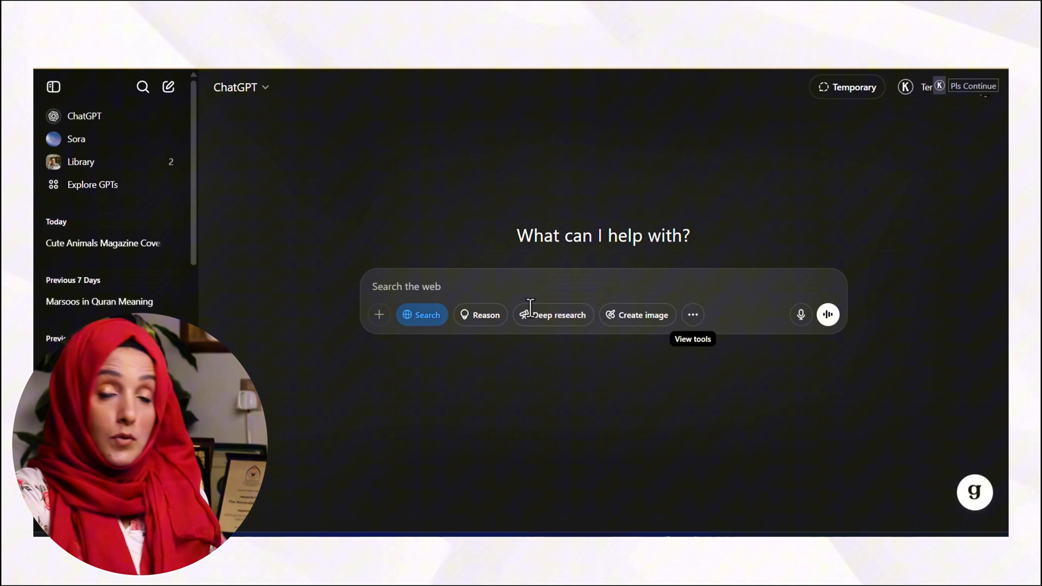
Ask 'I AM Dr Rizwana Mustafa Founder of scientific Pakistan What do you know about me' and read the profile
{"action": "type", "text": "I AM Dr Rizwana Mustafa Founder of scientific Pakistan What do you know about me"}
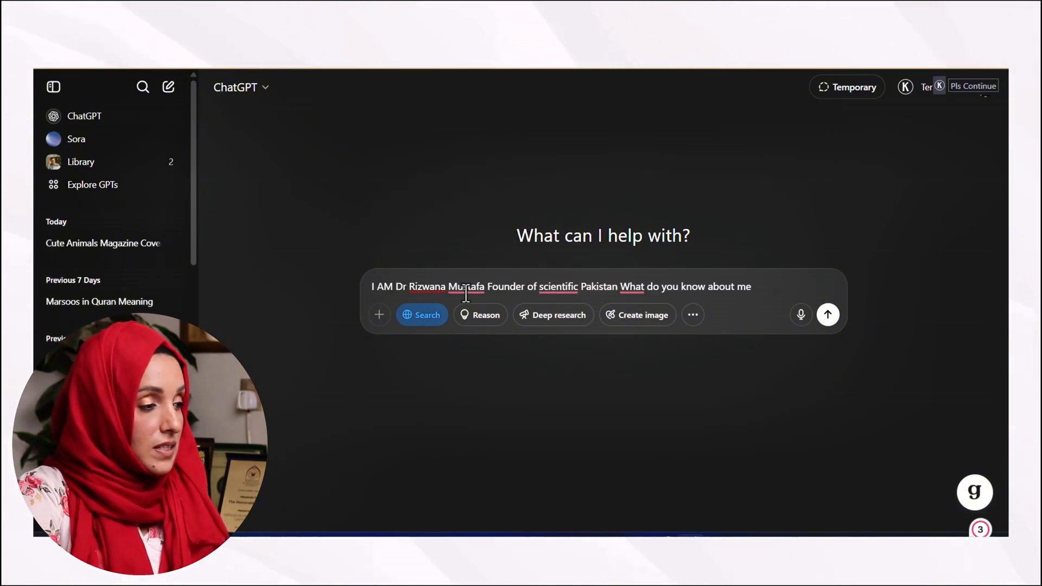
{"action": "left_click", "coordinate": [828, 314]}
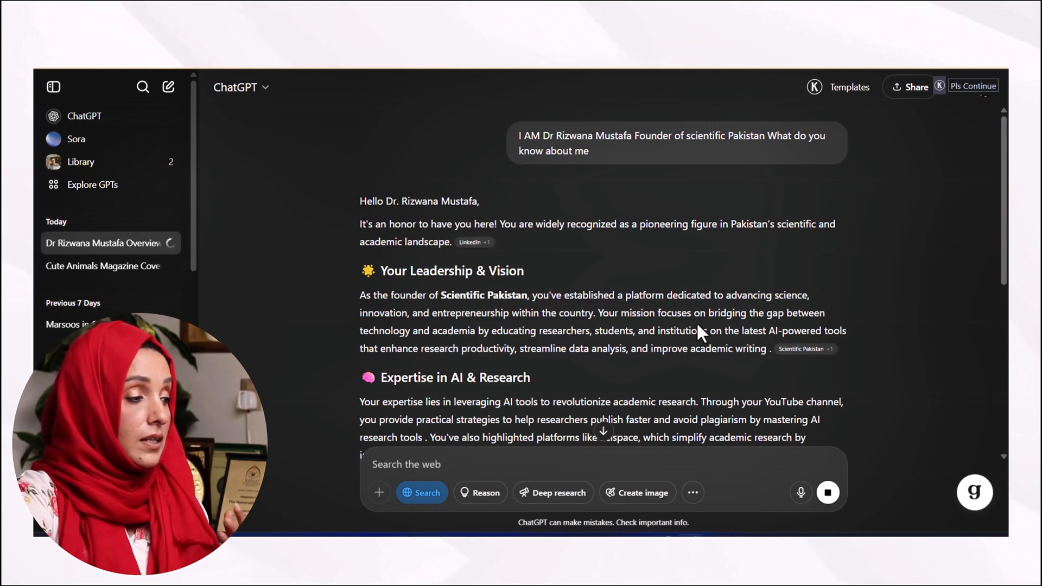
{"action": "scroll", "scroll_direction": "down", "scroll_amount": 3}
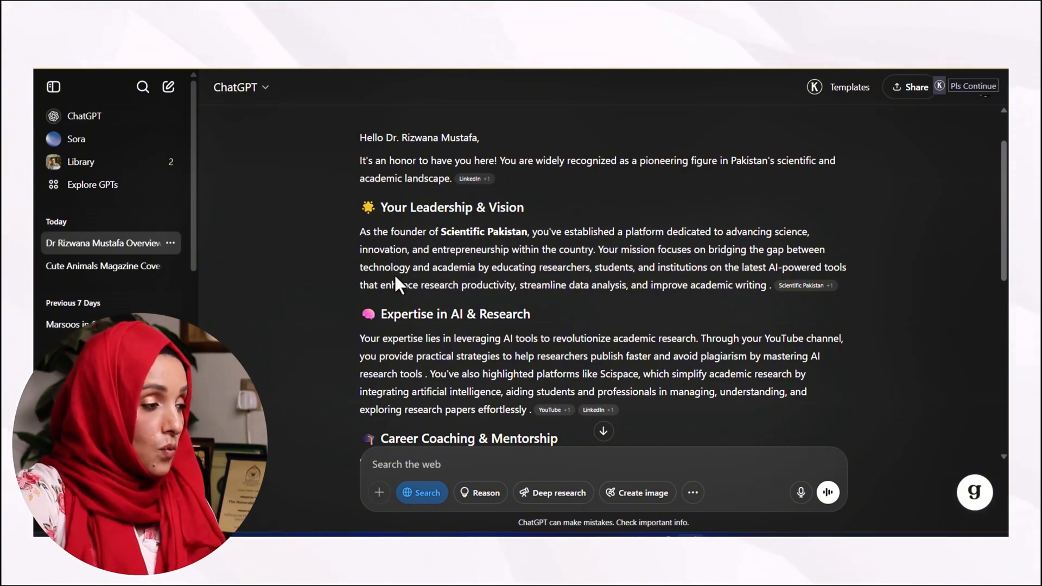
{"action": "scroll", "scroll_direction": "down", "scroll_amount": 3}
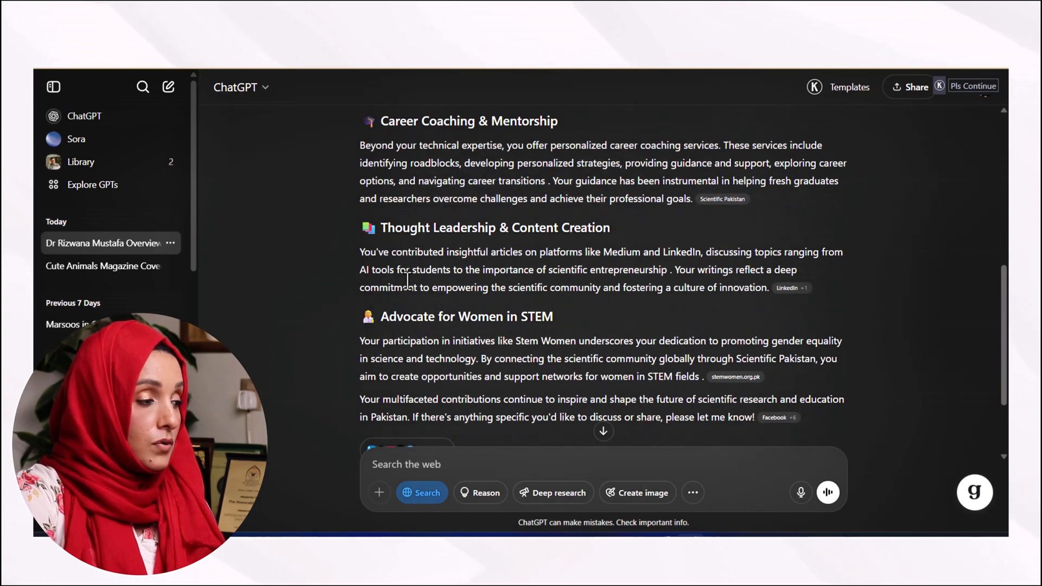
{"action": "scroll", "scroll_direction": "up", "scroll_amount": 3}
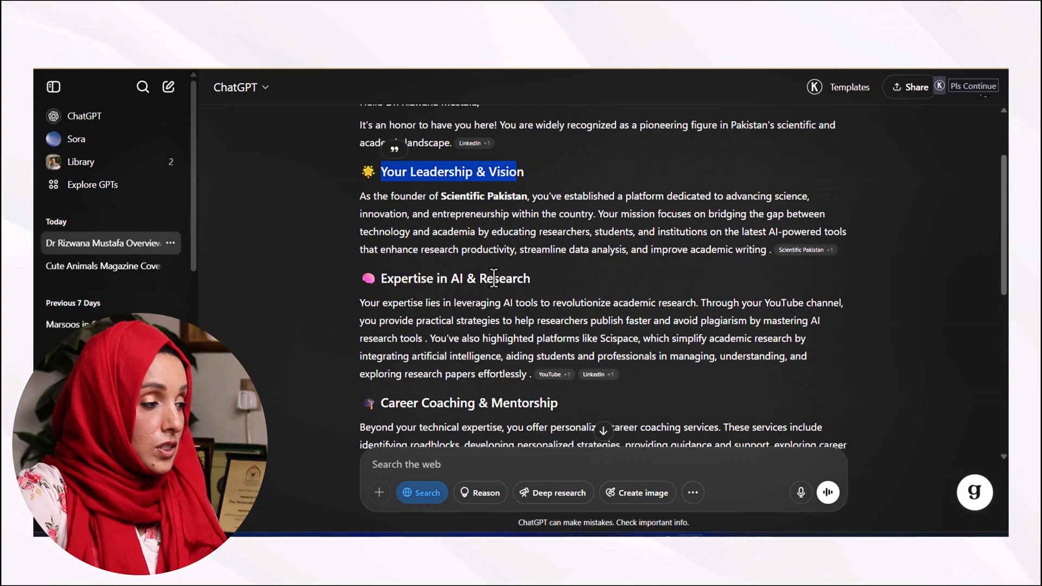
{"action": "scroll", "scroll_direction": "down", "scroll_amount": 3}
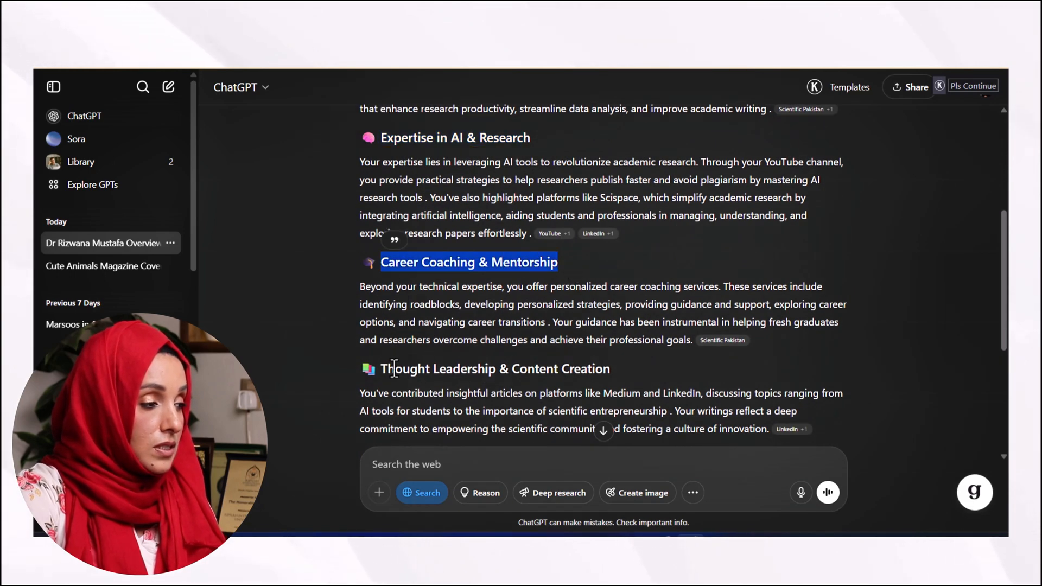
{"action": "scroll", "scroll_direction": "down", "scroll_amount": 3}
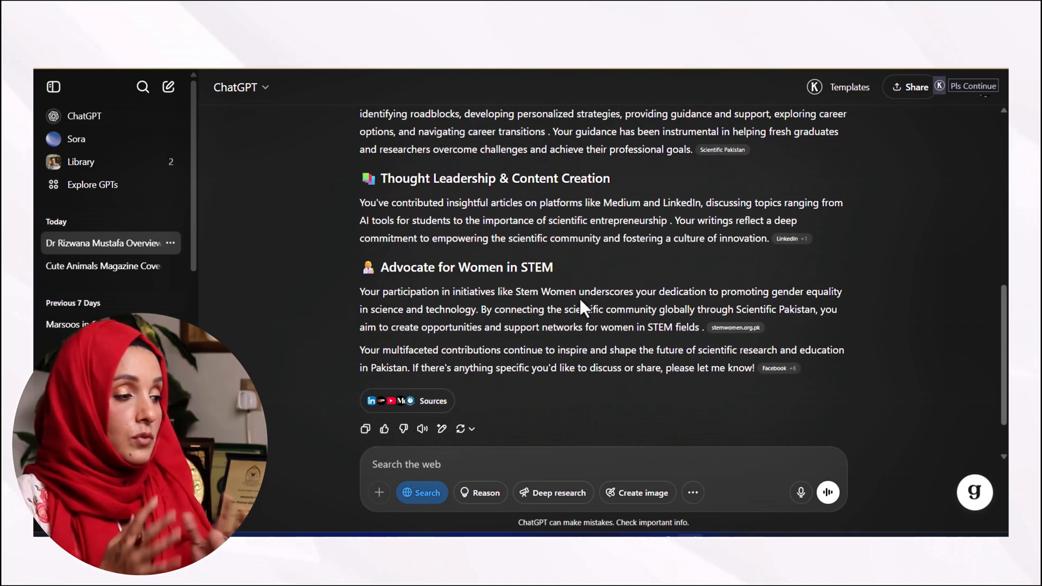
{"action": "mouse_move", "coordinate": [728, 337]}
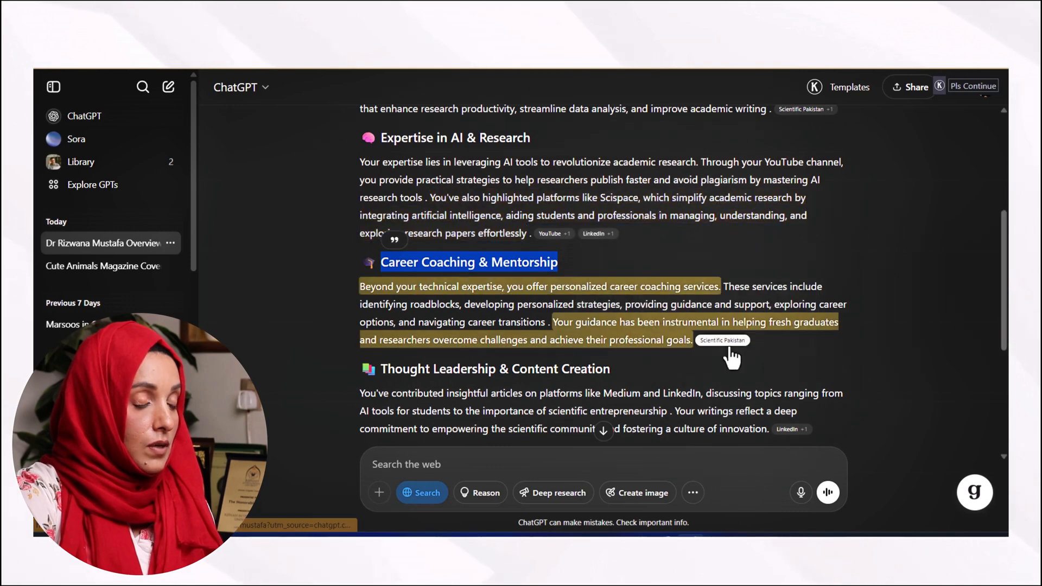
{"action": "scroll", "scroll_direction": "down", "scroll_amount": 3}
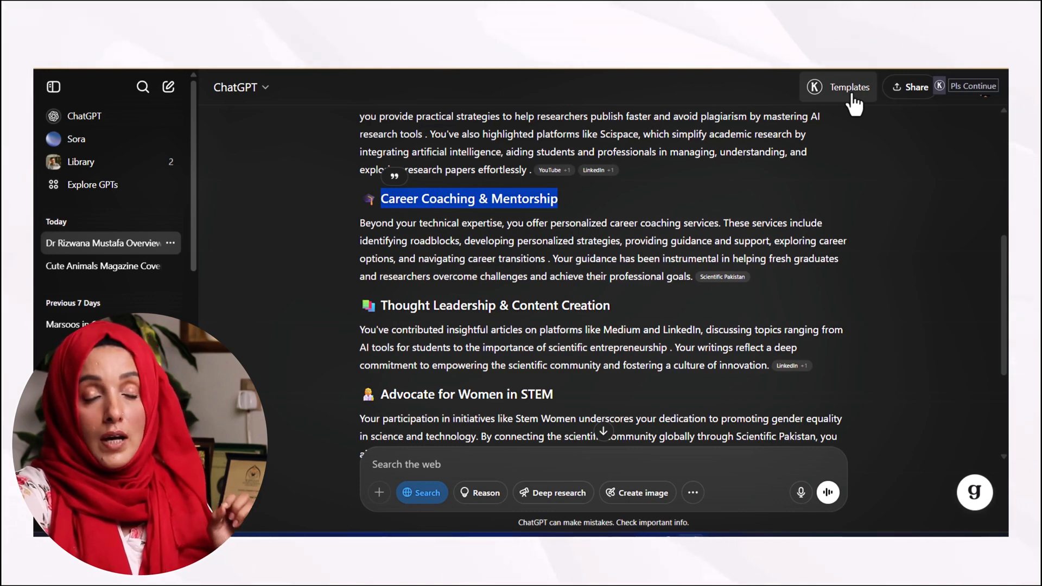
Start a new chat with Temporary chat mode switched on
{"action": "left_click", "coordinate": [848, 86]}
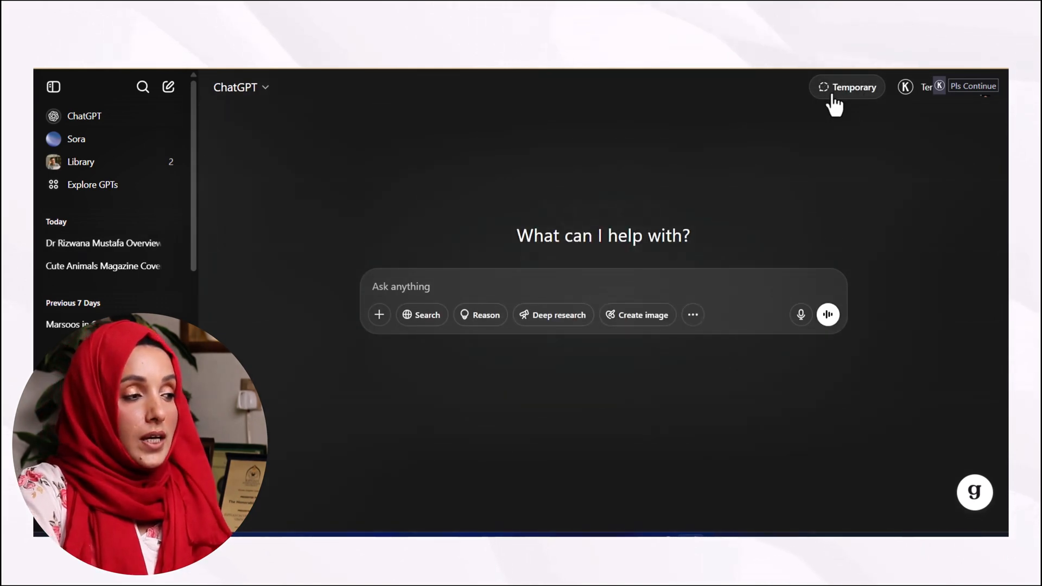
{"action": "left_click", "coordinate": [847, 87]}
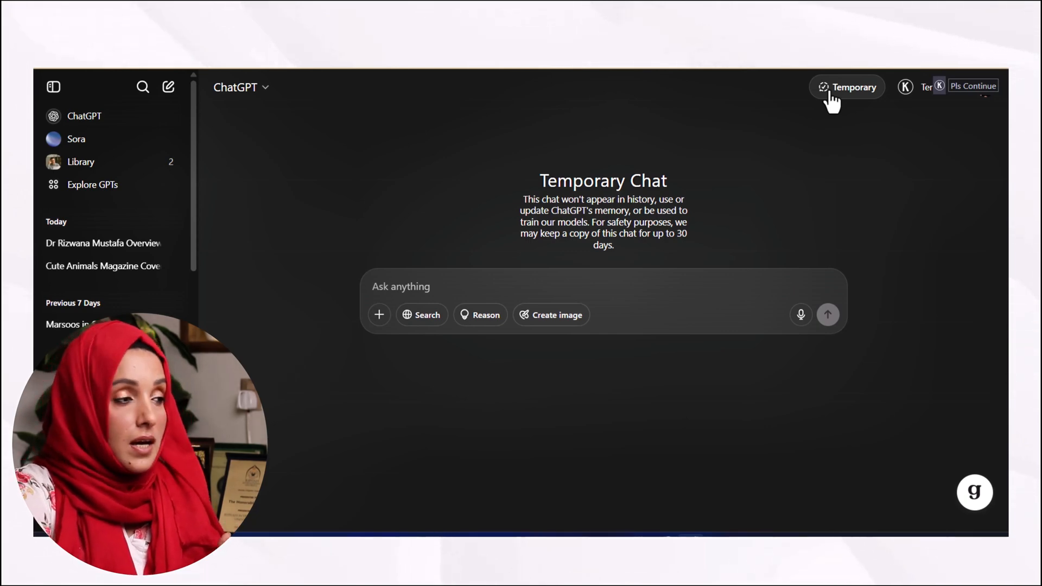
{"action": "mouse_move", "coordinate": [459, 413]}
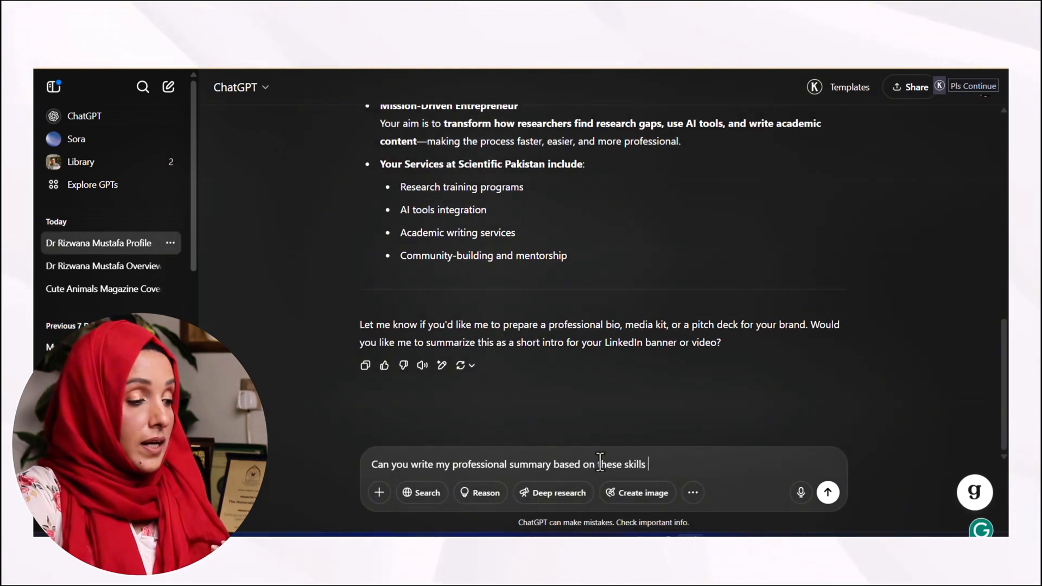
Send the professional summary request and read through the multi-paragraph summary
{"action": "left_click", "coordinate": [828, 493]}
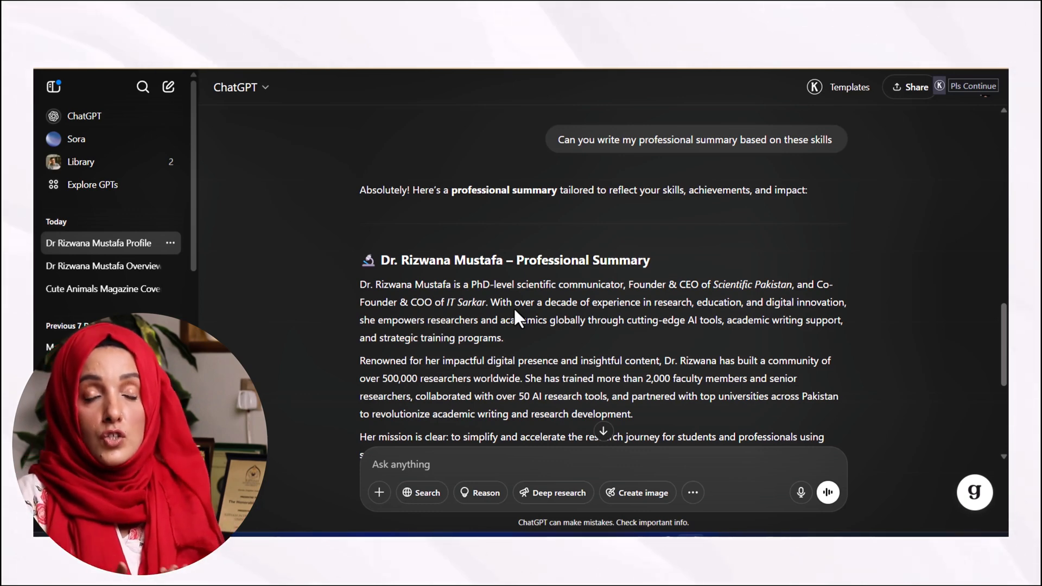
{"action": "scroll", "scroll_direction": "down", "scroll_amount": 3}
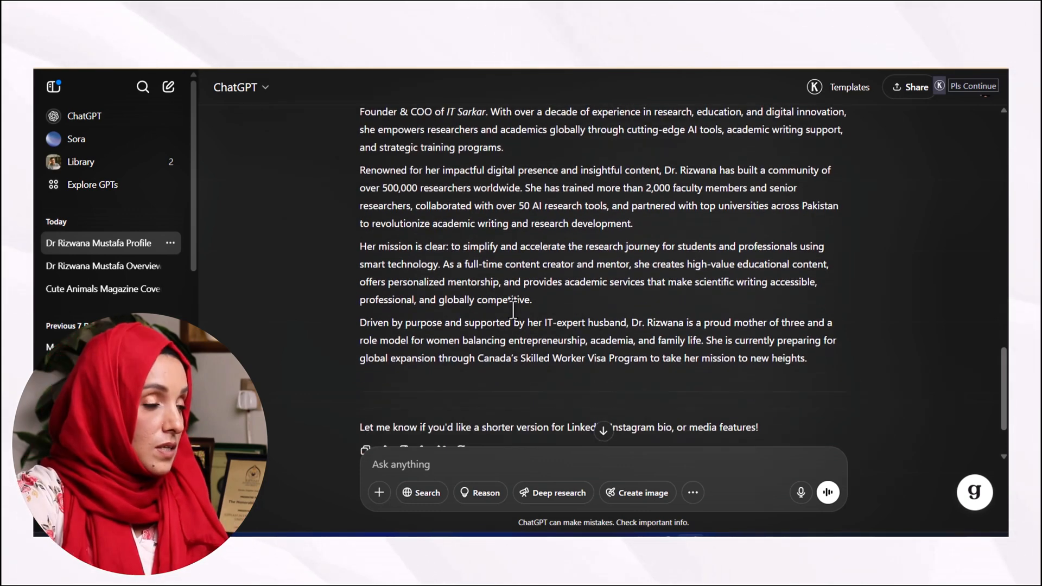
{"action": "scroll", "scroll_direction": "down", "scroll_amount": 3}
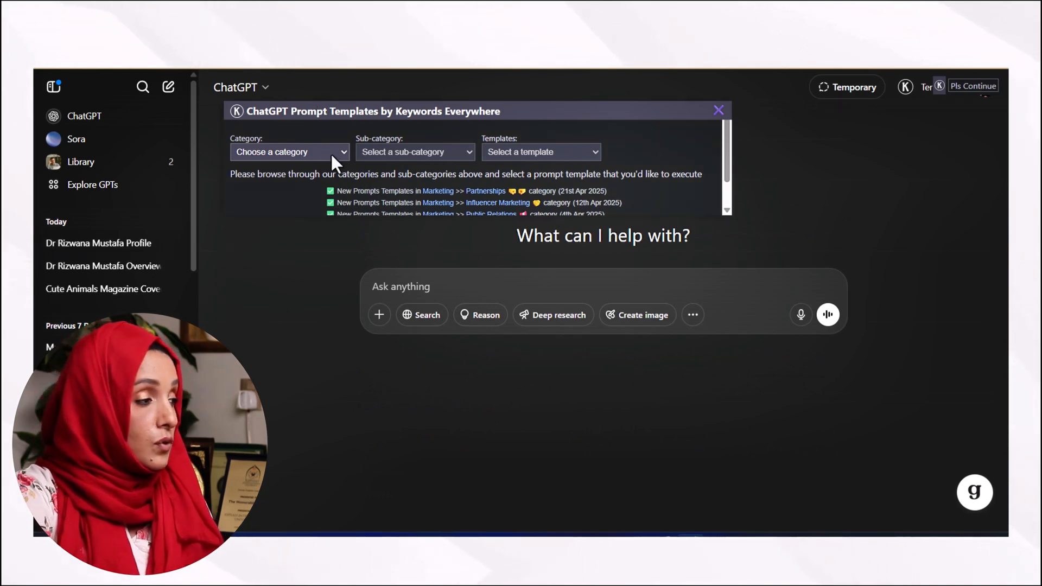
Pick the Professionals category, Teachers sub-category and Subject Overview template
{"action": "left_click", "coordinate": [290, 152]}
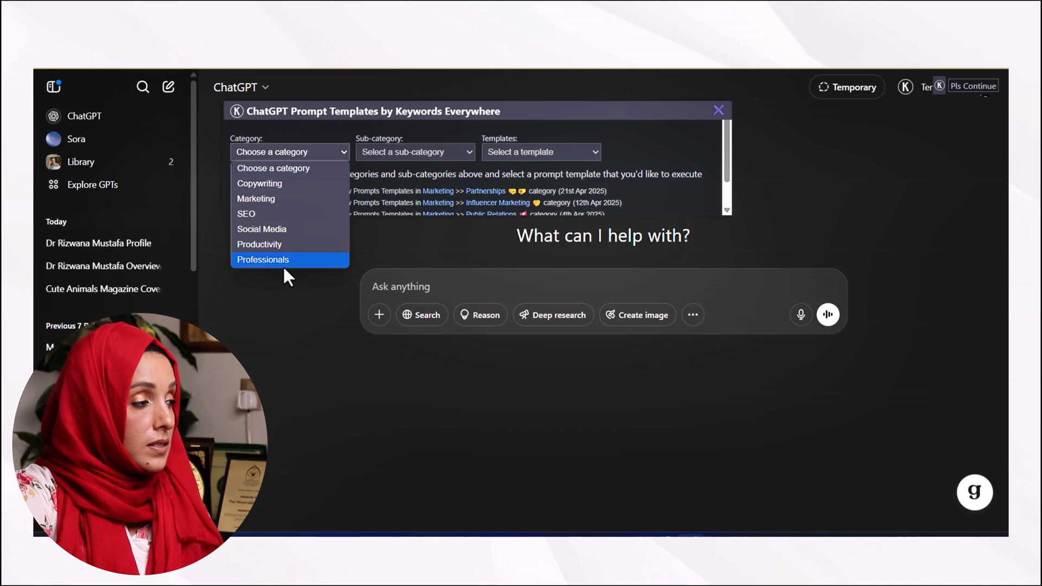
{"action": "mouse_move", "coordinate": [266, 206]}
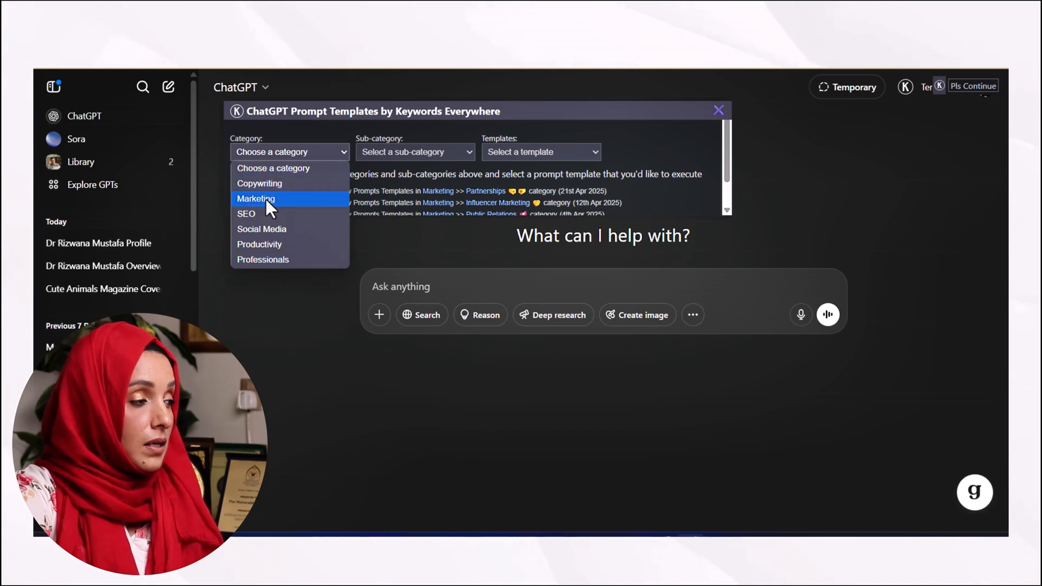
{"action": "mouse_move", "coordinate": [271, 267]}
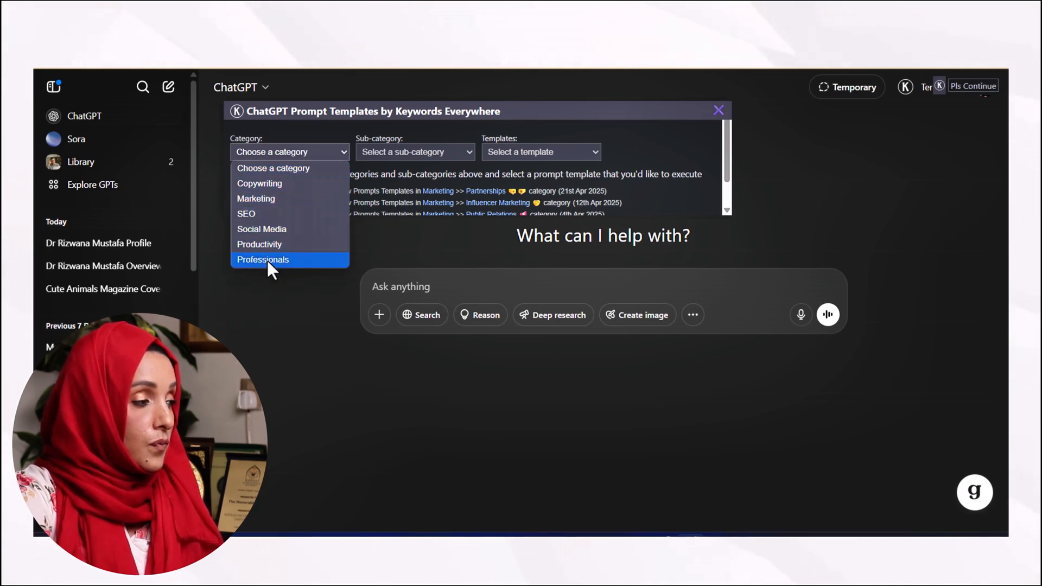
{"action": "left_click", "coordinate": [262, 259]}
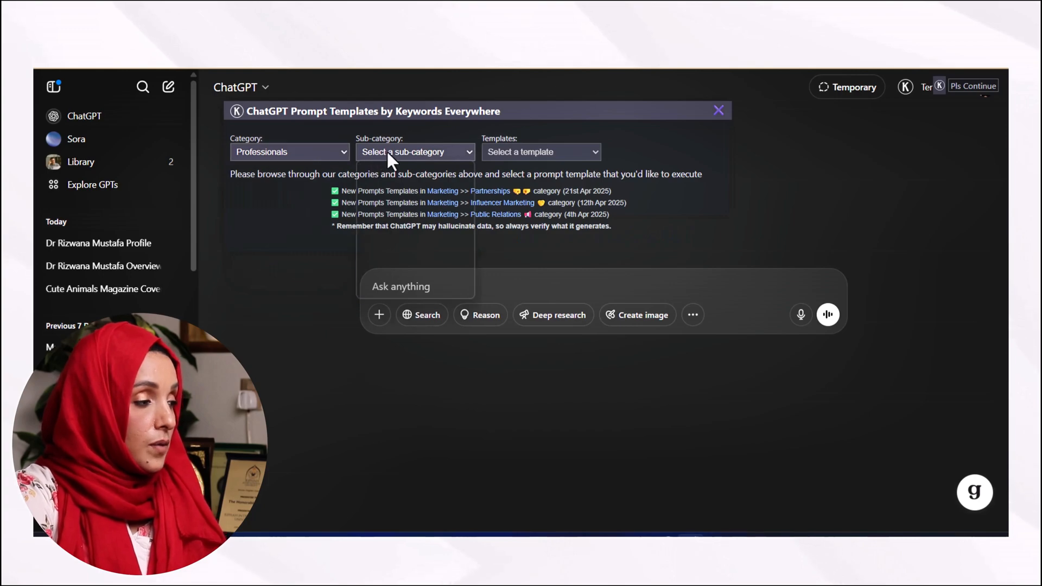
{"action": "left_click", "coordinate": [415, 152]}
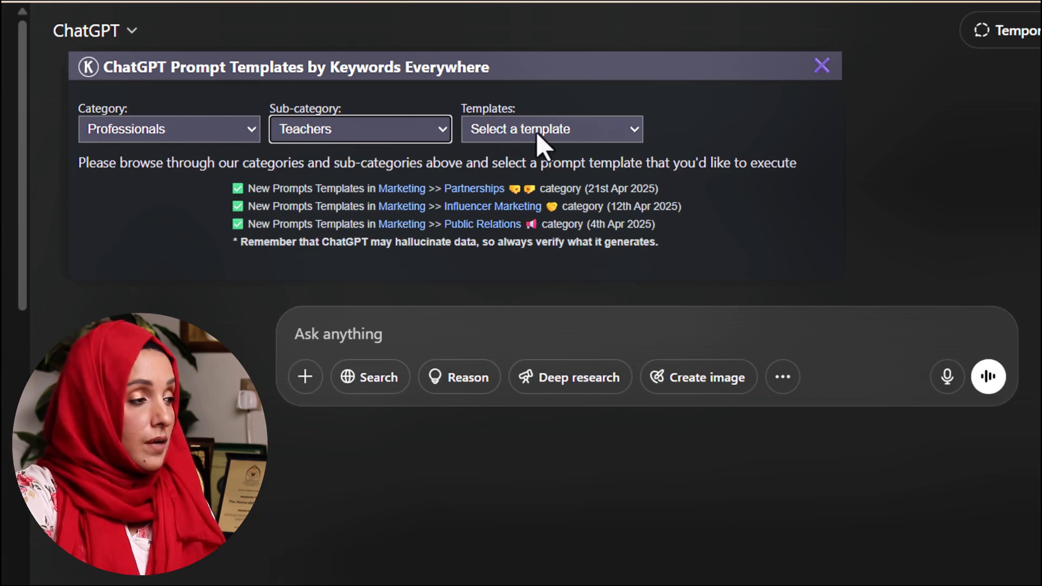
{"action": "left_click", "coordinate": [553, 129]}
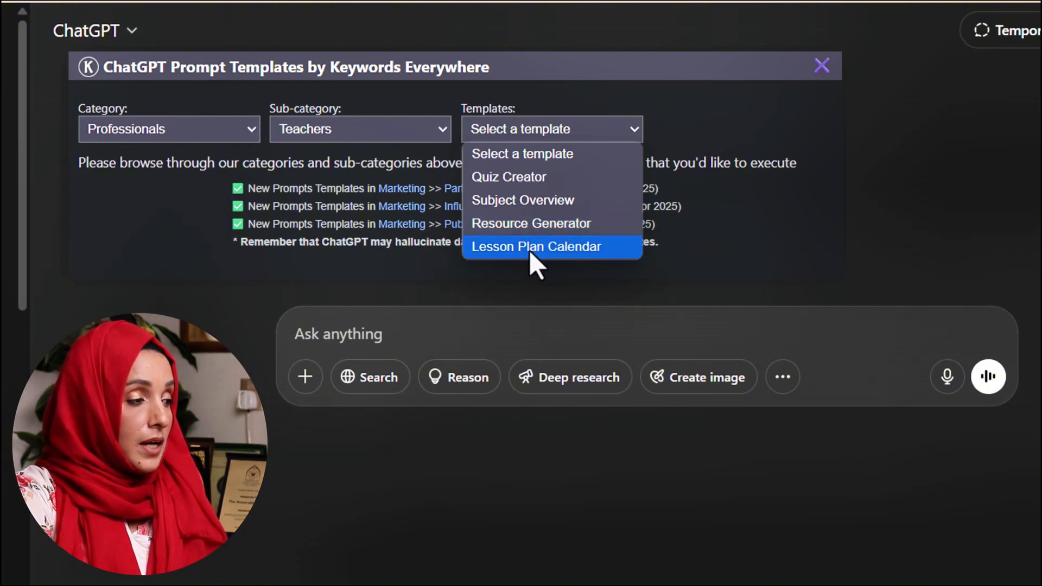
{"action": "left_click", "coordinate": [522, 200]}
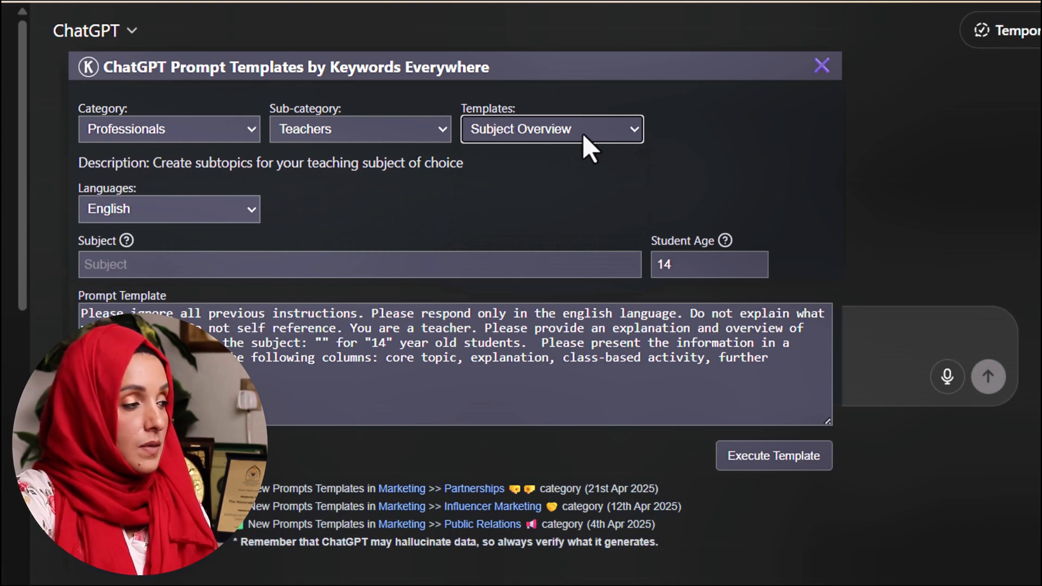
Enter 'Applications of Organic Chemistry' as the template subject and execute the template
{"action": "left_click", "coordinate": [364, 265]}
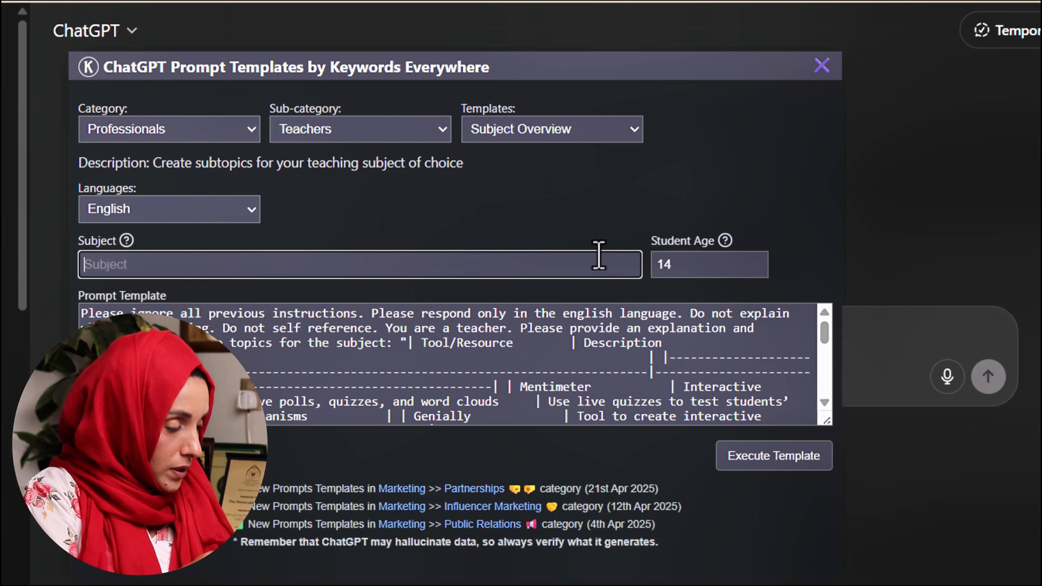
{"action": "type", "text": "Applications of Organic Chemistry"}
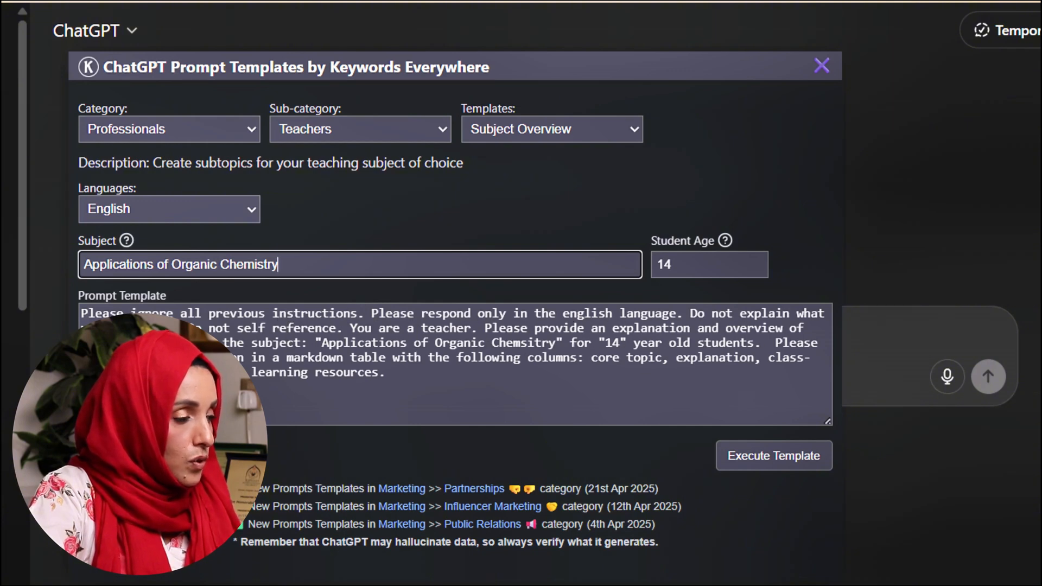
{"action": "mouse_move", "coordinate": [555, 368]}
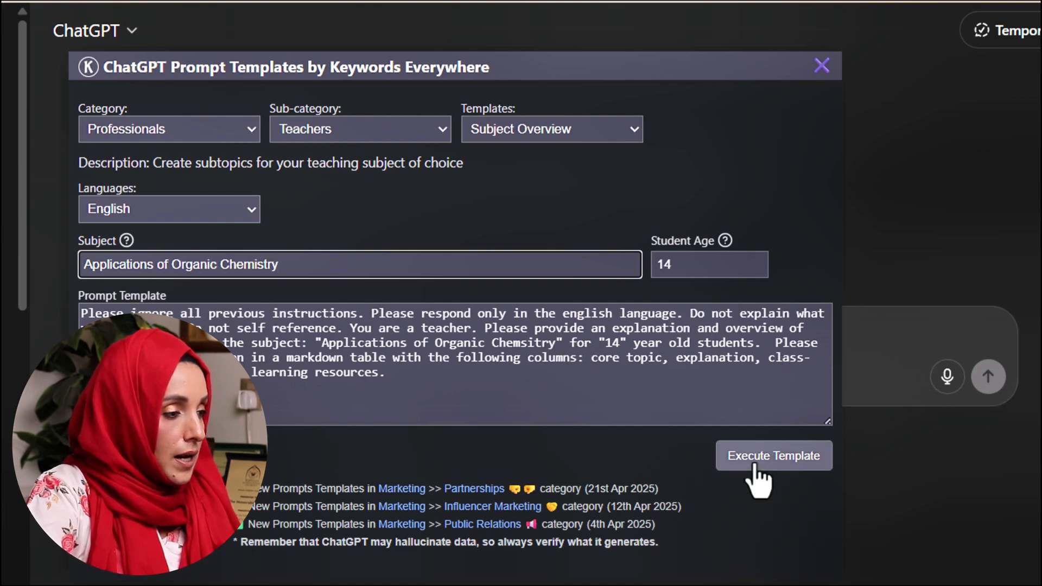
{"action": "left_click", "coordinate": [773, 456]}
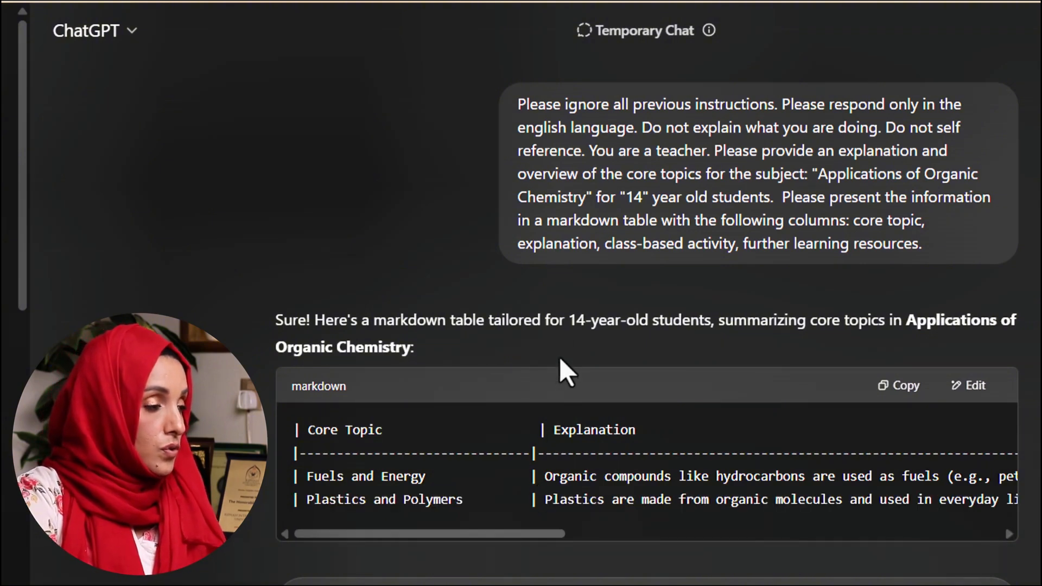
Scroll across the table's core topics, explanations and class activities columns
{"action": "scroll", "scroll_direction": "down", "scroll_amount": 3}
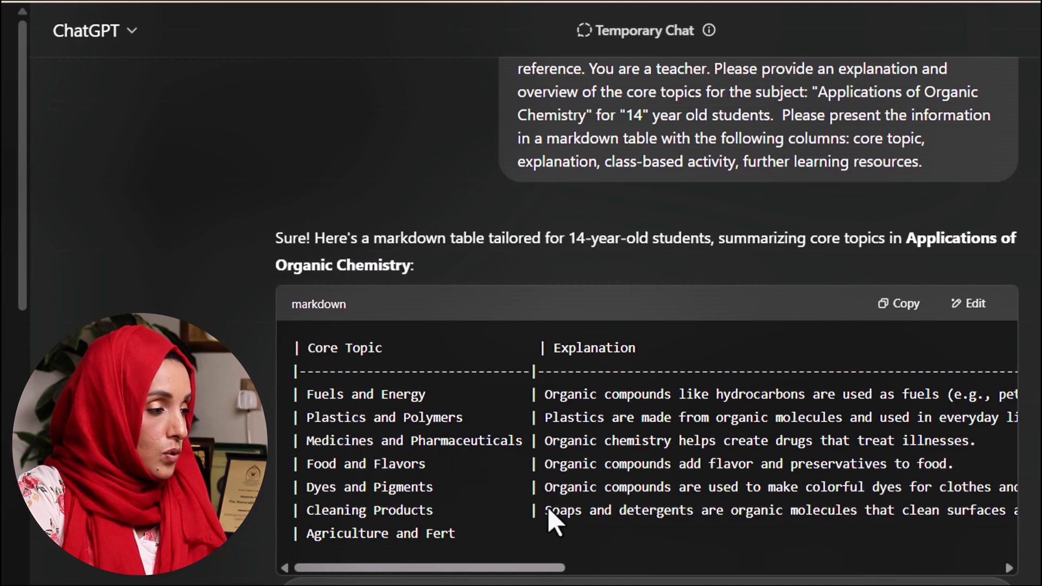
{"action": "scroll", "scroll_direction": "right", "scroll_amount": 3}
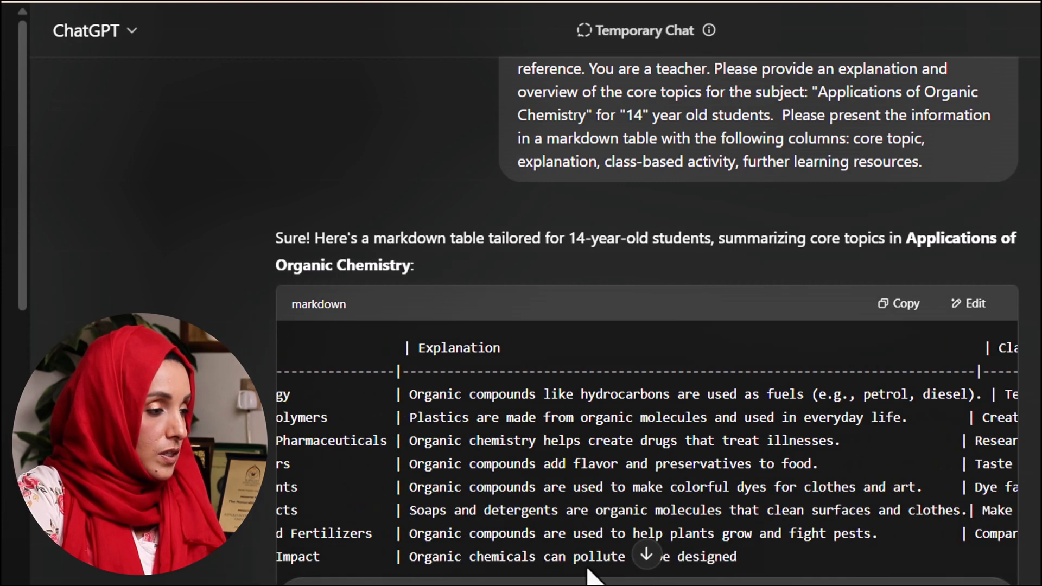
{"action": "scroll", "scroll_direction": "right", "scroll_amount": 3}
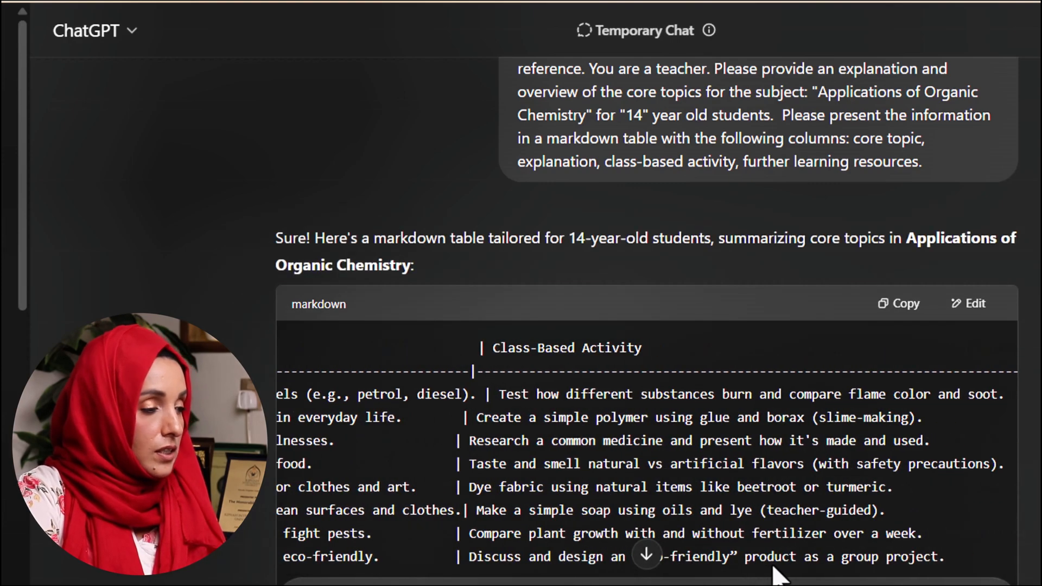
{"action": "scroll", "scroll_direction": "down", "scroll_amount": 3}
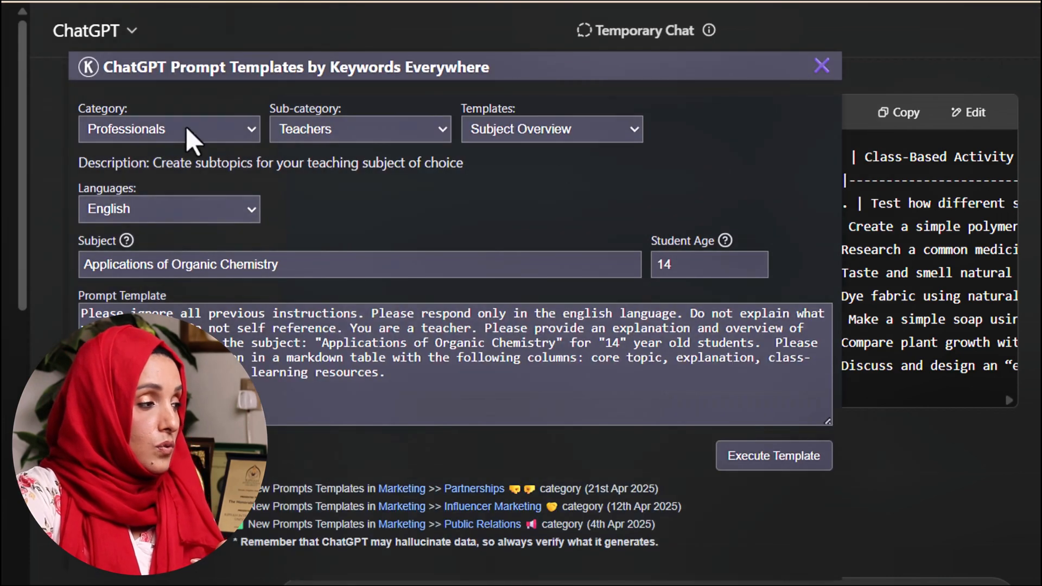
Close the templates panel and view the clarified overview table with learning resources
{"action": "left_click", "coordinate": [360, 129]}
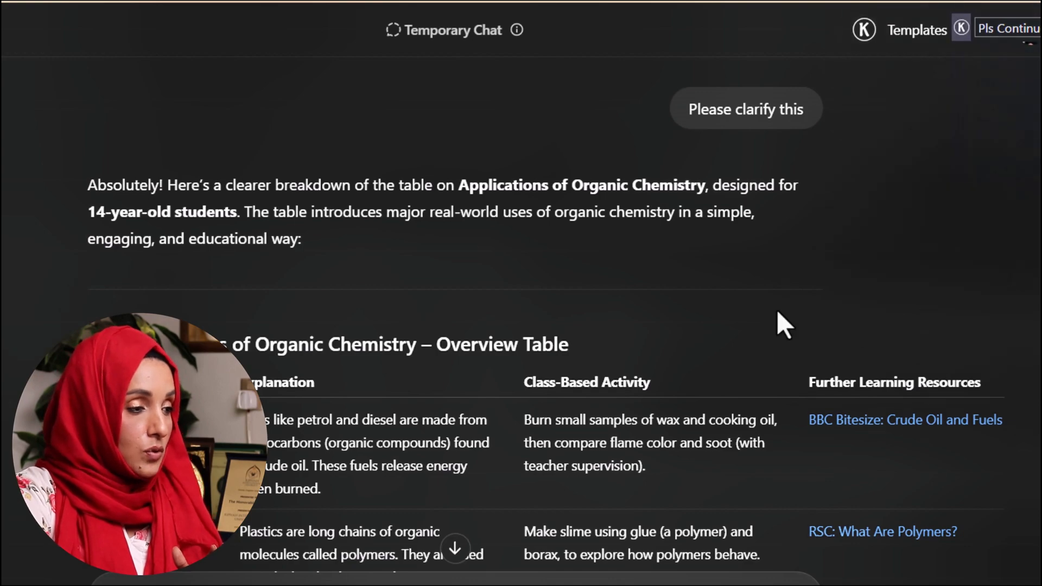
{"action": "scroll", "scroll_direction": "down", "scroll_amount": 3}
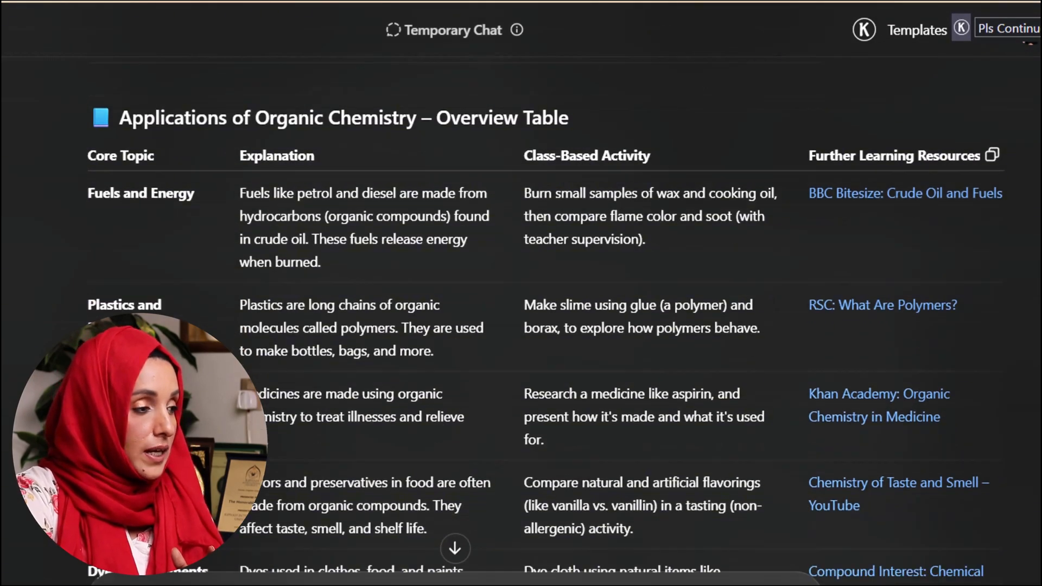
{"action": "scroll", "scroll_direction": "down", "scroll_amount": 3}
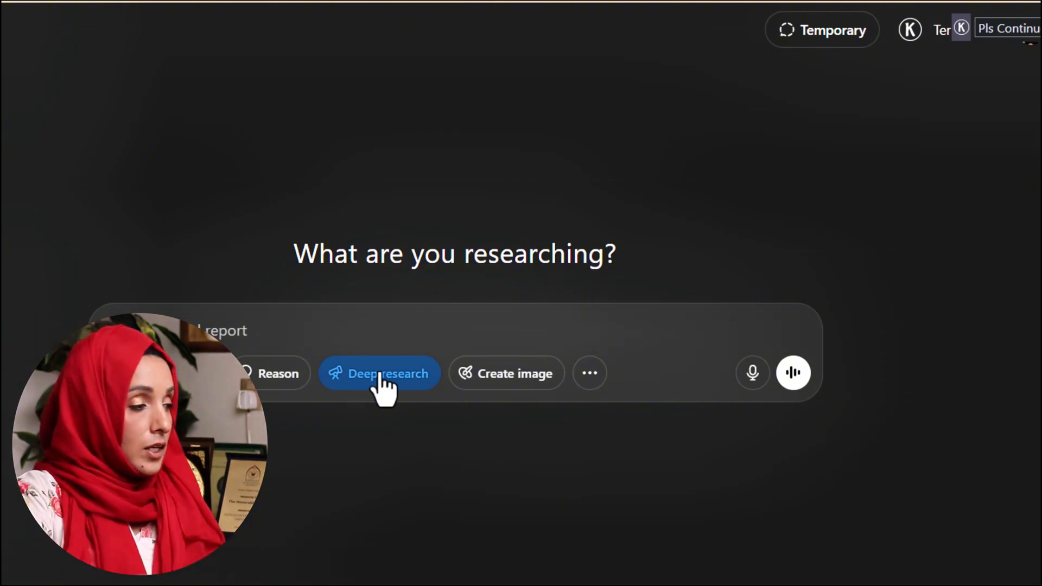
{"action": "mouse_move", "coordinate": [317, 326]}
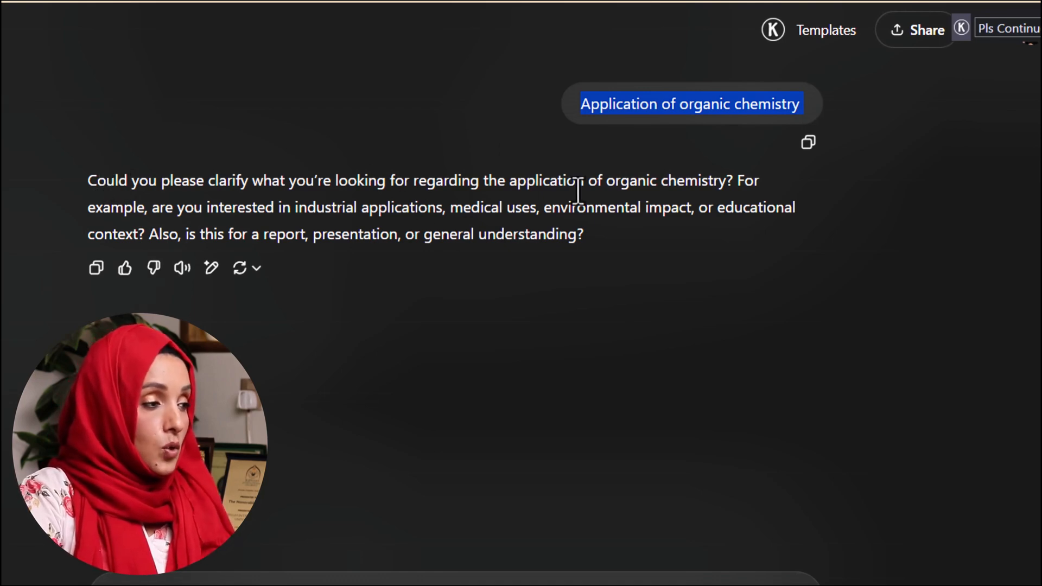
{"action": "mouse_move", "coordinate": [635, 164]}
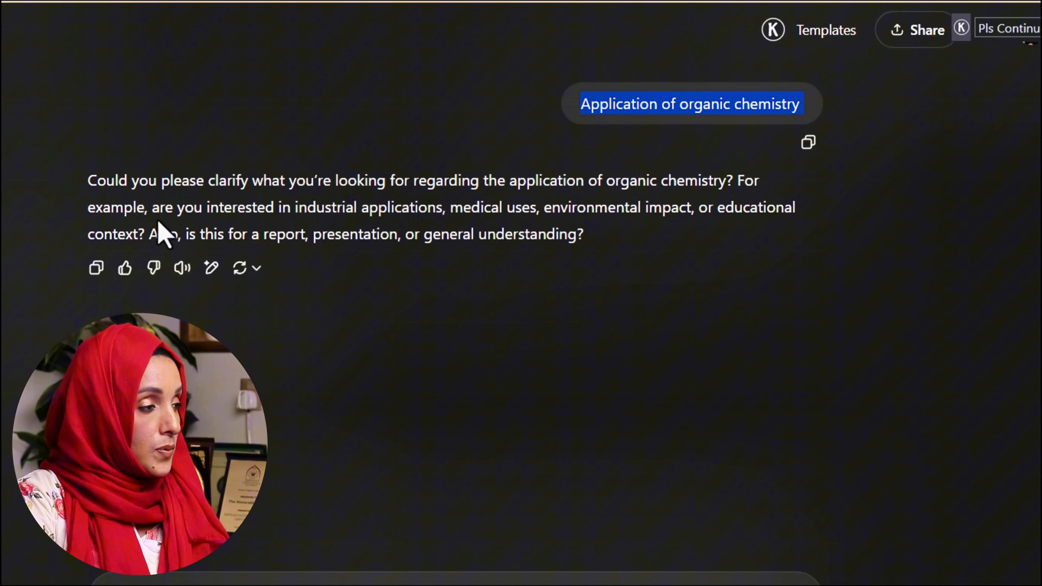
{"action": "mouse_move", "coordinate": [332, 206]}
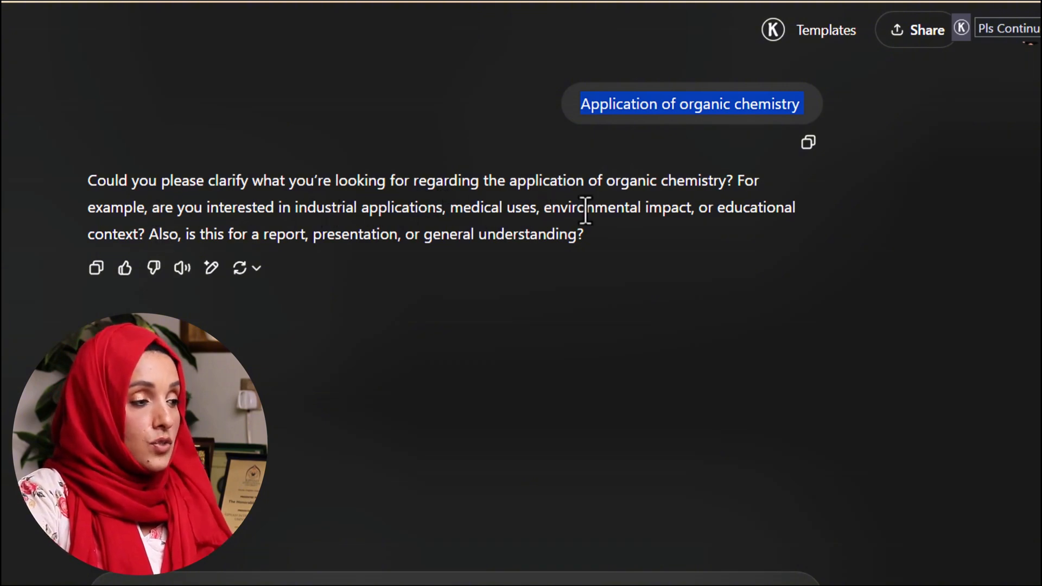
{"action": "mouse_move", "coordinate": [152, 269]}
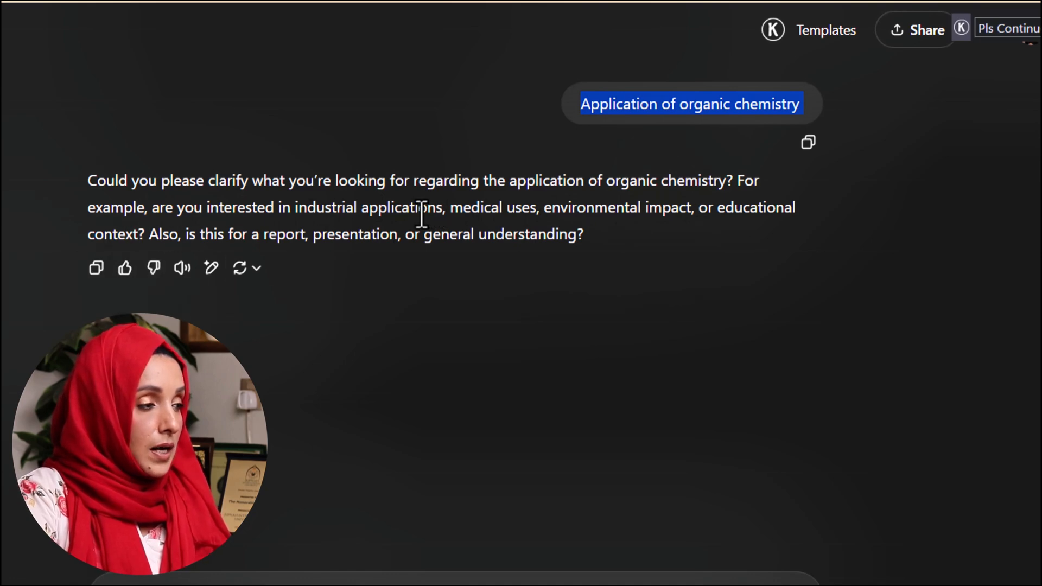
Select 'medical uses' in the deep research clarifying question to use as the reply
{"action": "double_click", "coordinate": [491, 208]}
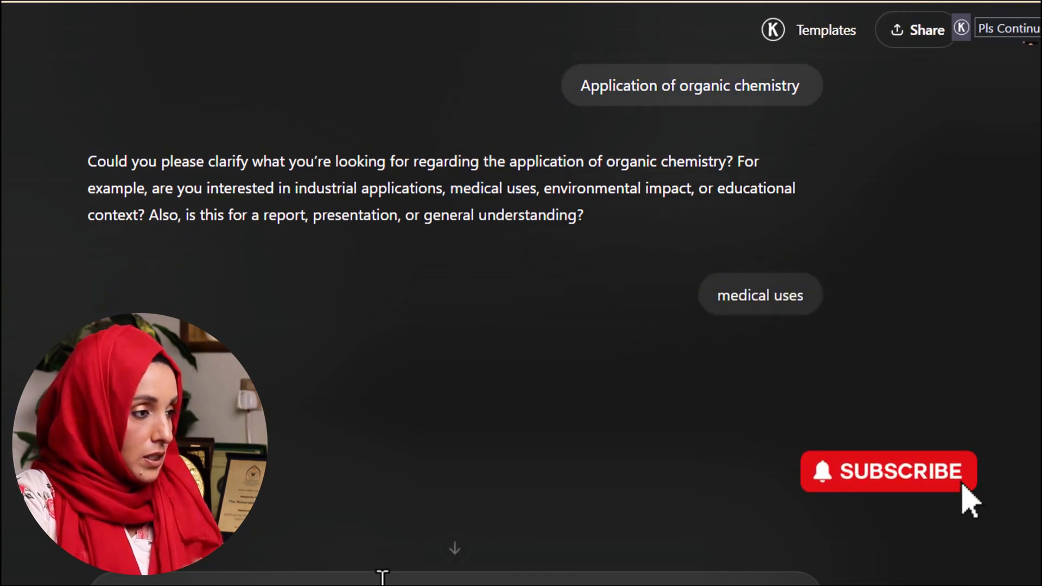
Open the ionic liquids deep research chat with its 43-source activity log
{"action": "left_click", "coordinate": [886, 471]}
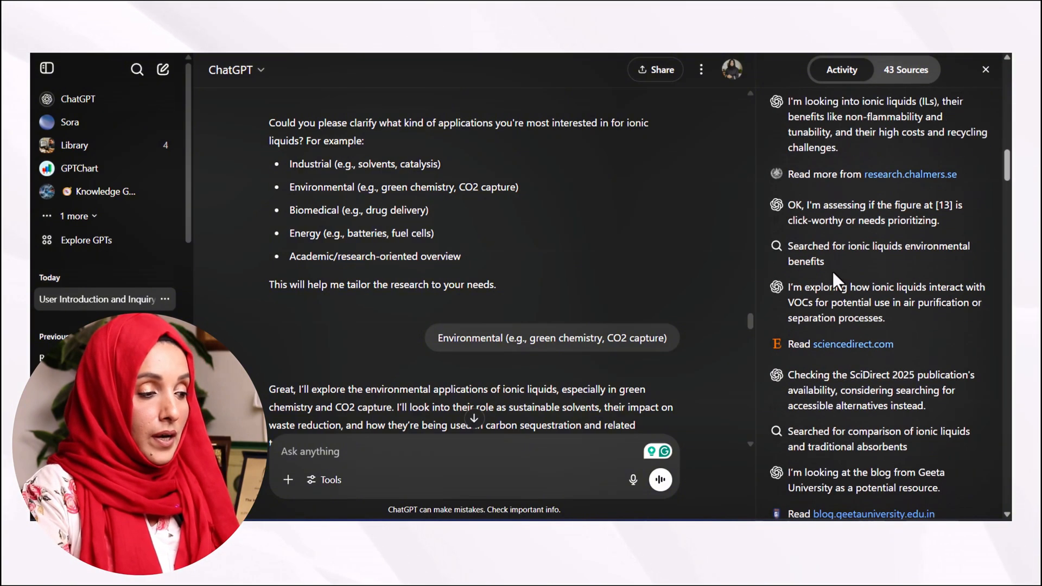
Scroll the ionic liquids report down to the CO2 capture section, citations and Sources button
{"action": "scroll", "scroll_direction": "down", "scroll_amount": 3}
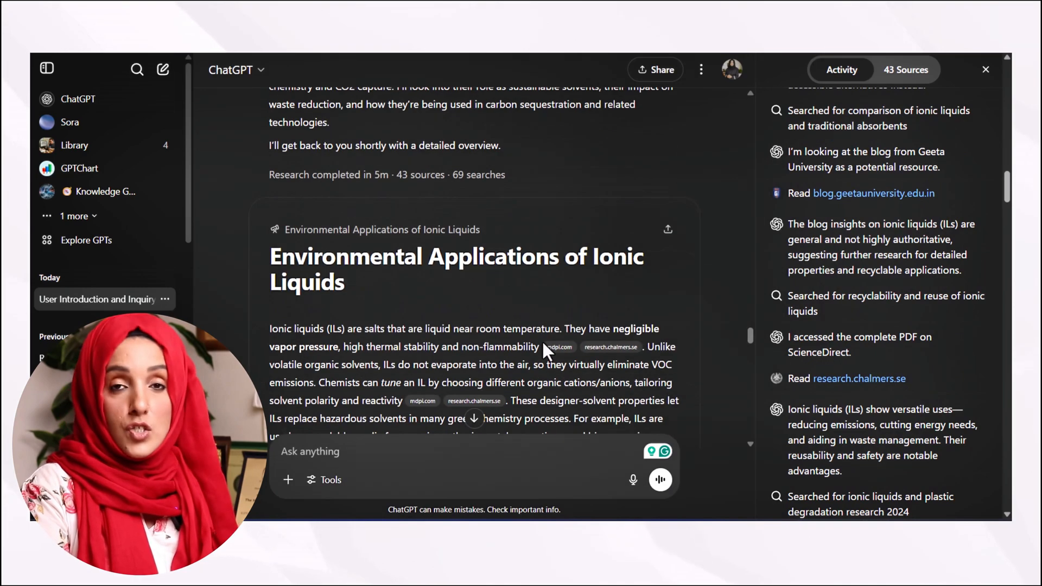
{"action": "scroll", "scroll_direction": "down", "scroll_amount": 3}
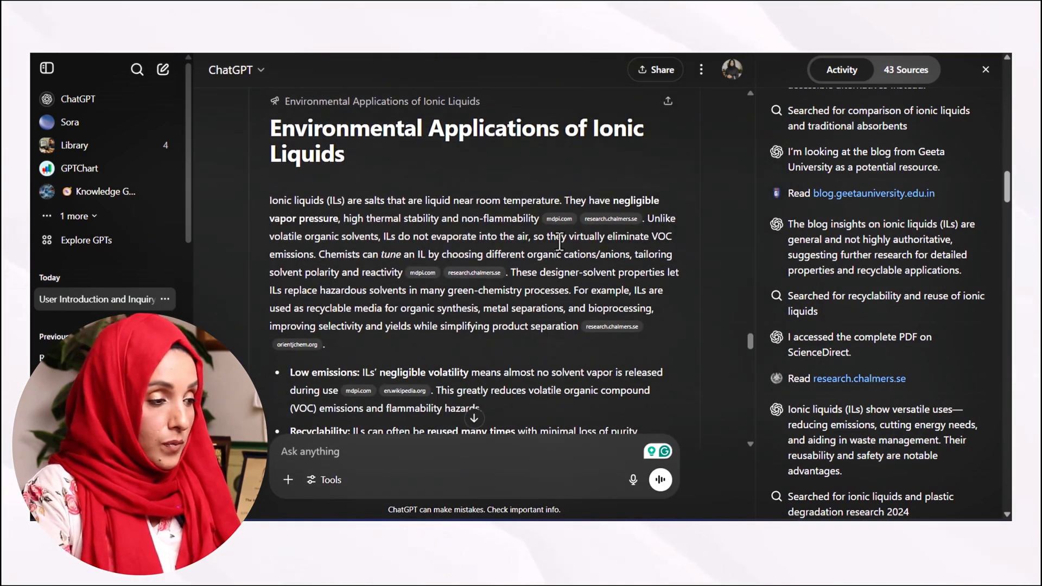
{"action": "mouse_move", "coordinate": [611, 218]}
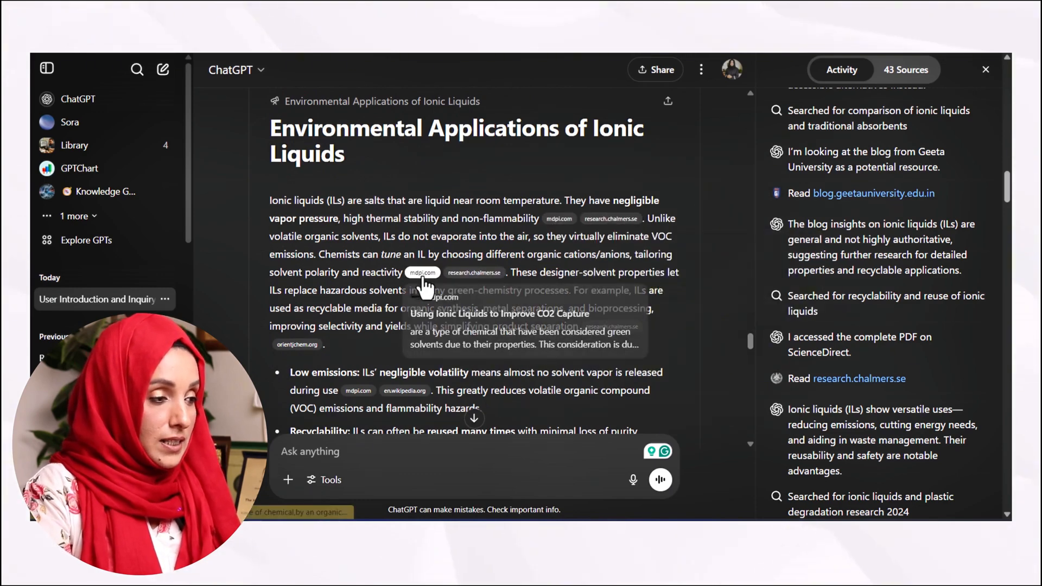
{"action": "scroll", "scroll_direction": "down", "scroll_amount": 3}
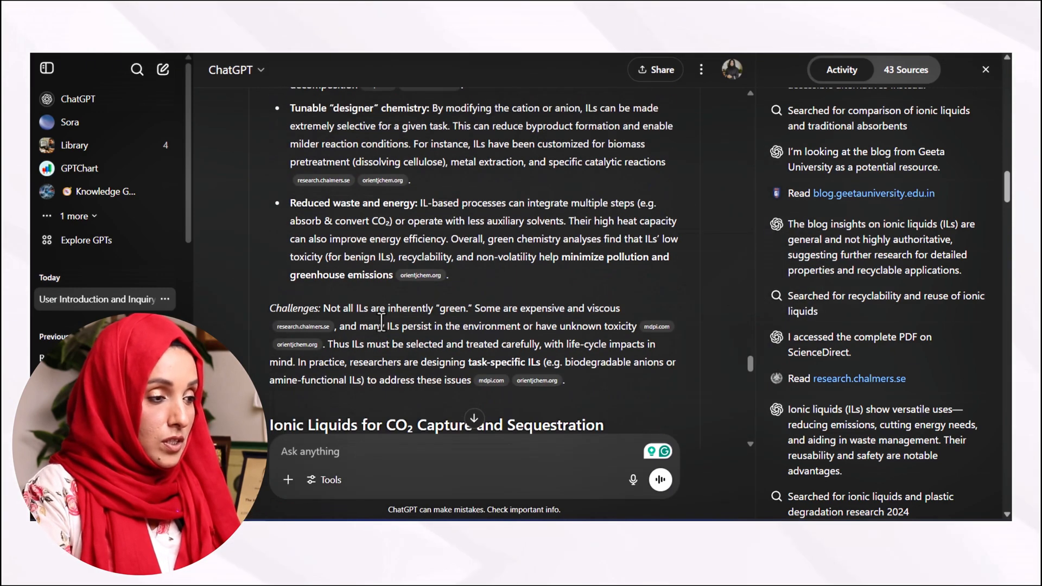
{"action": "scroll", "scroll_direction": "down", "scroll_amount": 3}
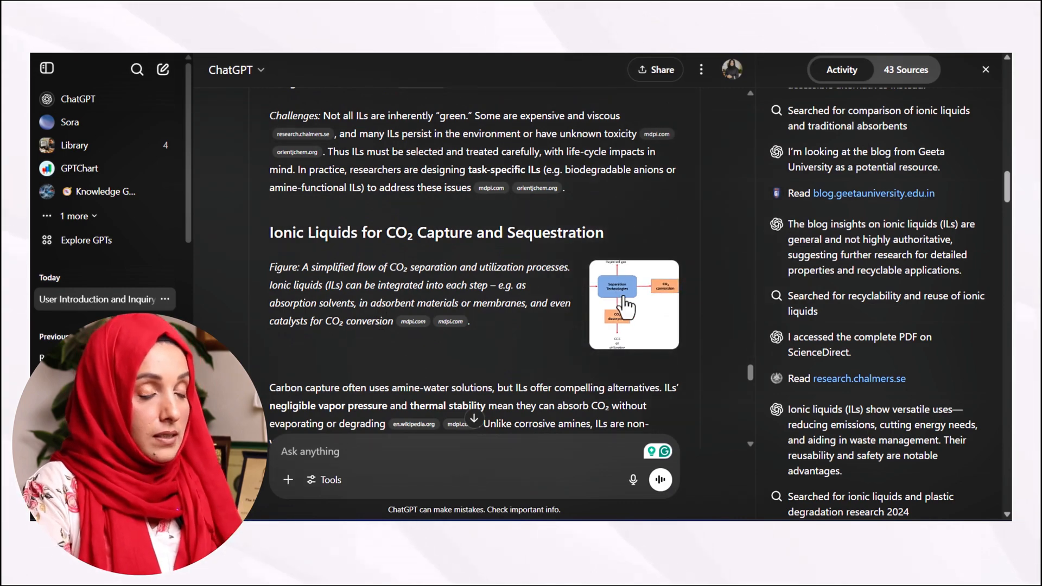
{"action": "scroll", "scroll_direction": "down", "scroll_amount": 3}
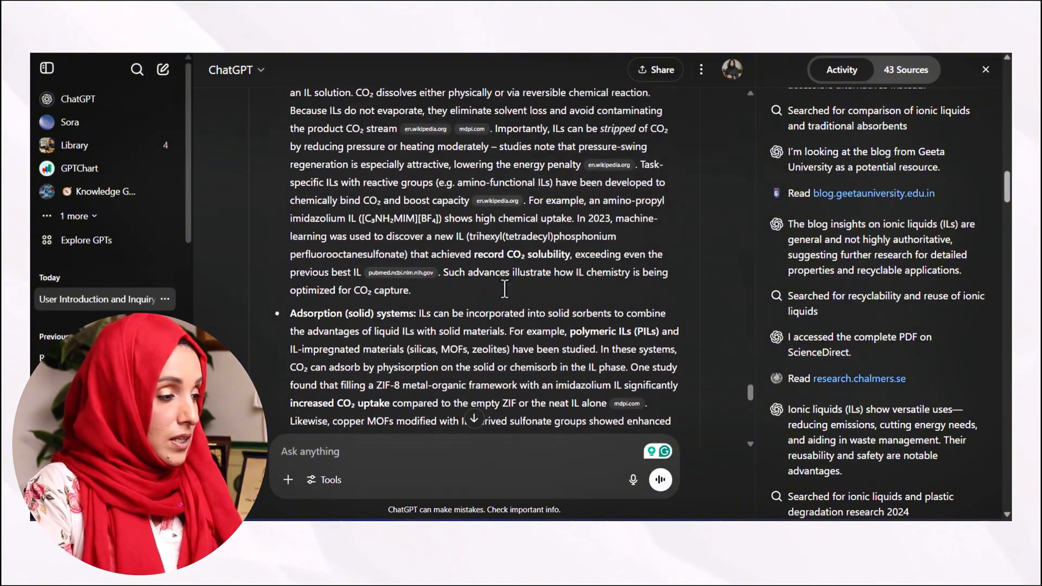
{"action": "scroll", "scroll_direction": "down", "scroll_amount": 3}
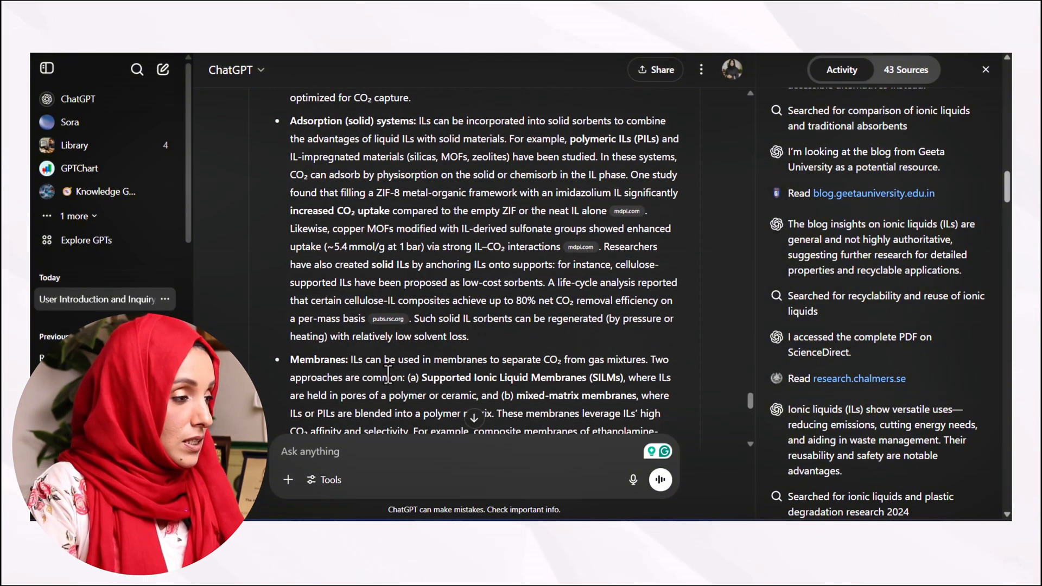
{"action": "scroll", "scroll_direction": "down", "scroll_amount": 3}
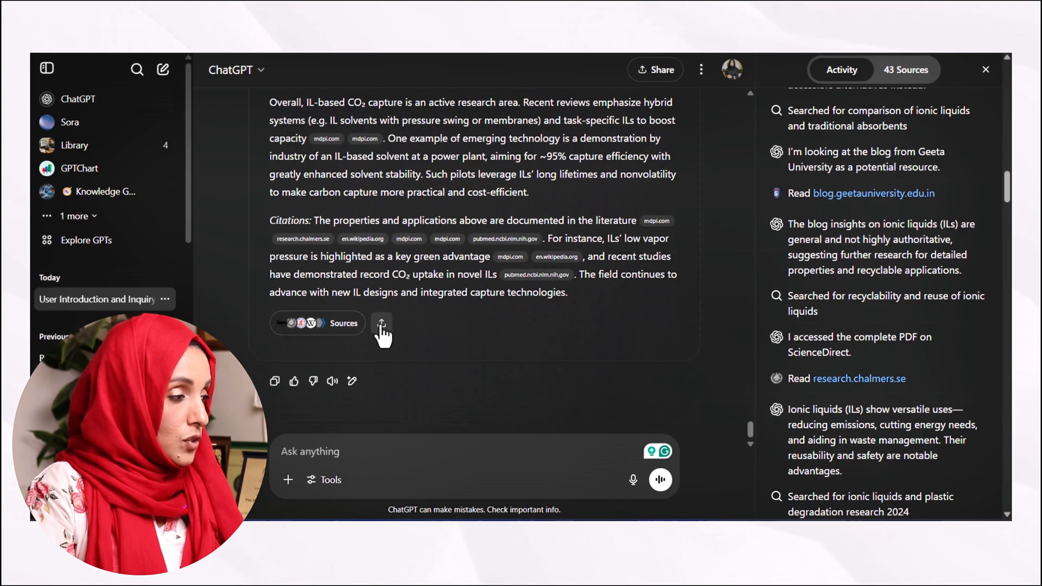
Export the Environmental Applications of Ionic Liquids report as a PDF
{"action": "left_click", "coordinate": [381, 323]}
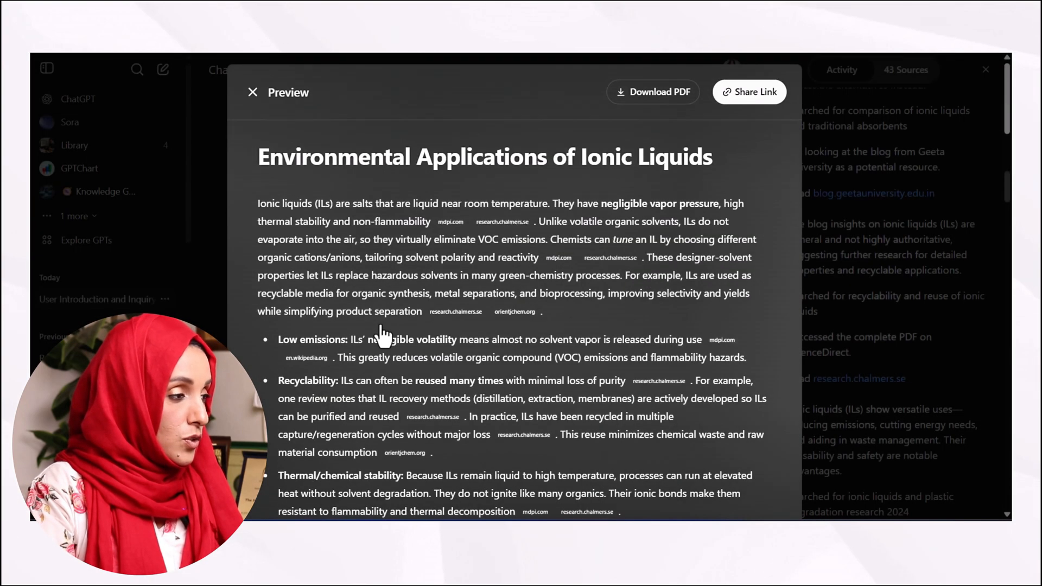
{"action": "mouse_move", "coordinate": [667, 98]}
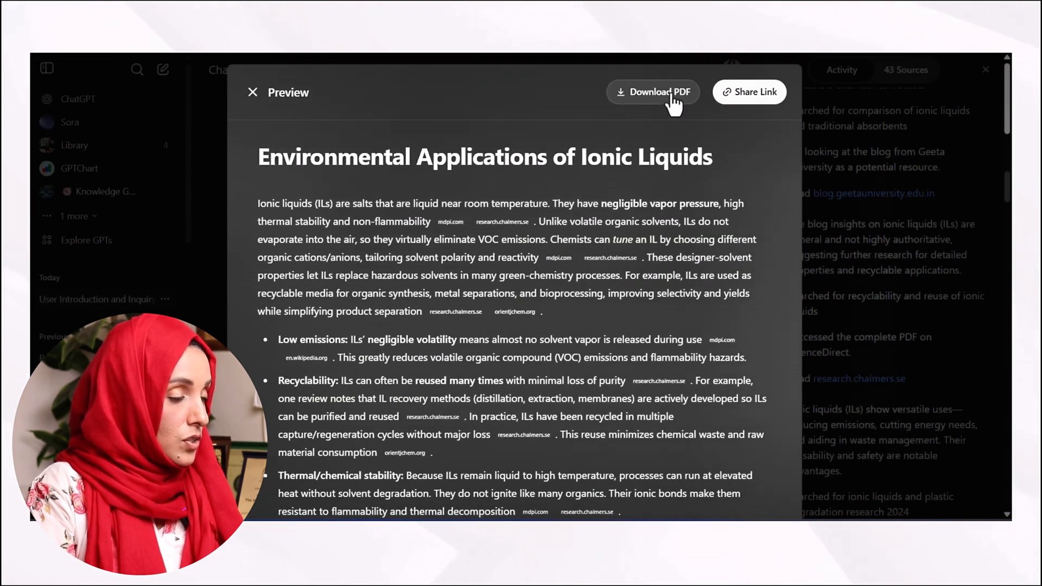
{"action": "left_click", "coordinate": [653, 92]}
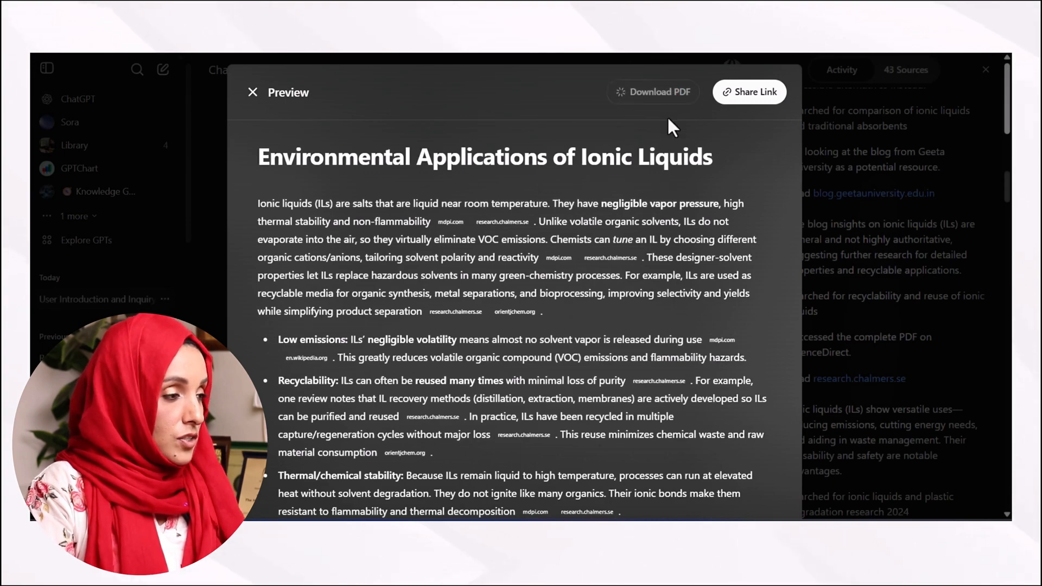
{"action": "left_click", "coordinate": [654, 92]}
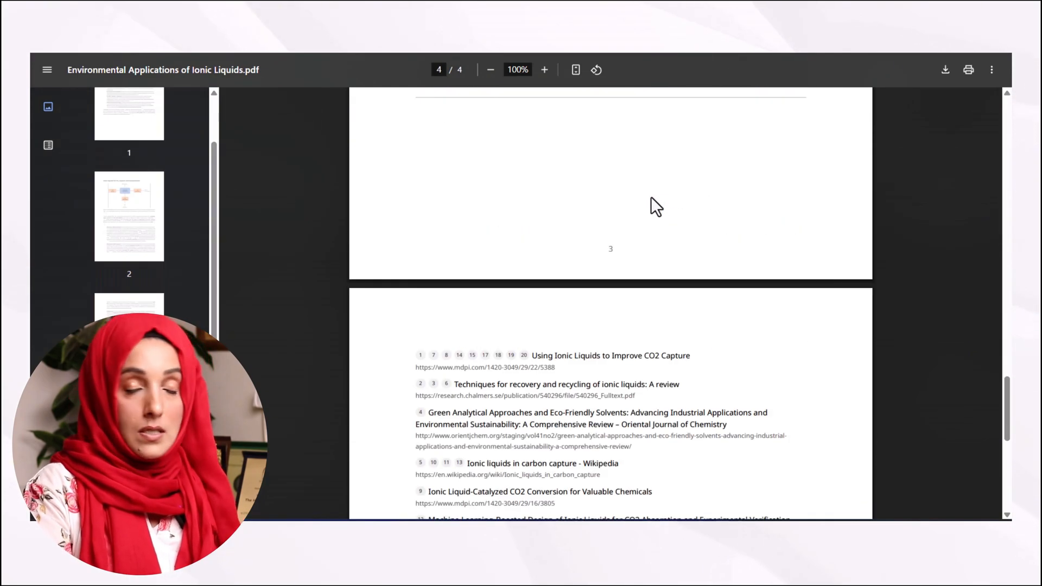
Review the four-page PDF down to its source list, then close the preview
{"action": "scroll", "scroll_direction": "down", "scroll_amount": 3}
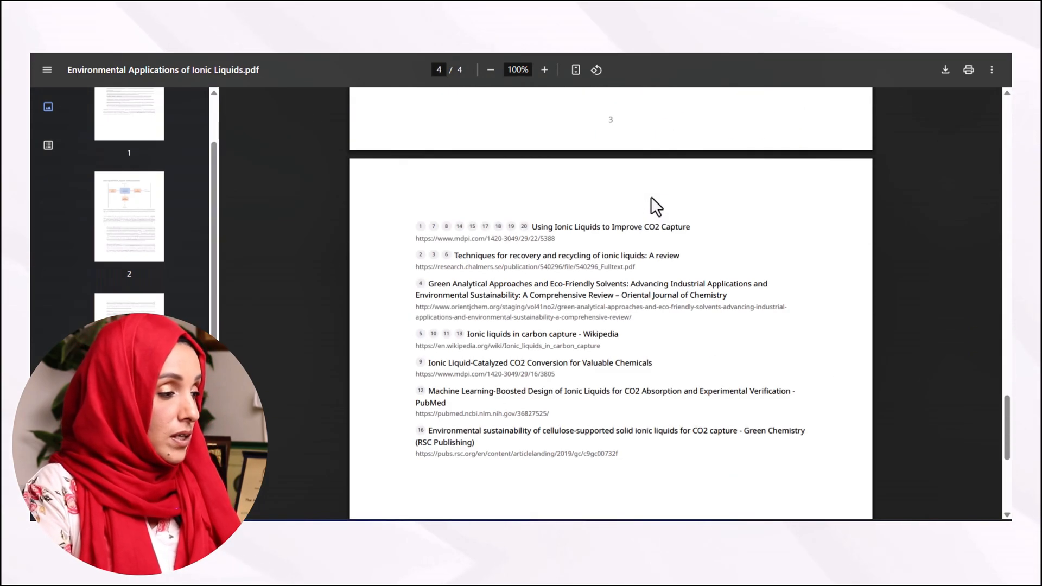
{"action": "scroll", "scroll_direction": "up", "scroll_amount": 3}
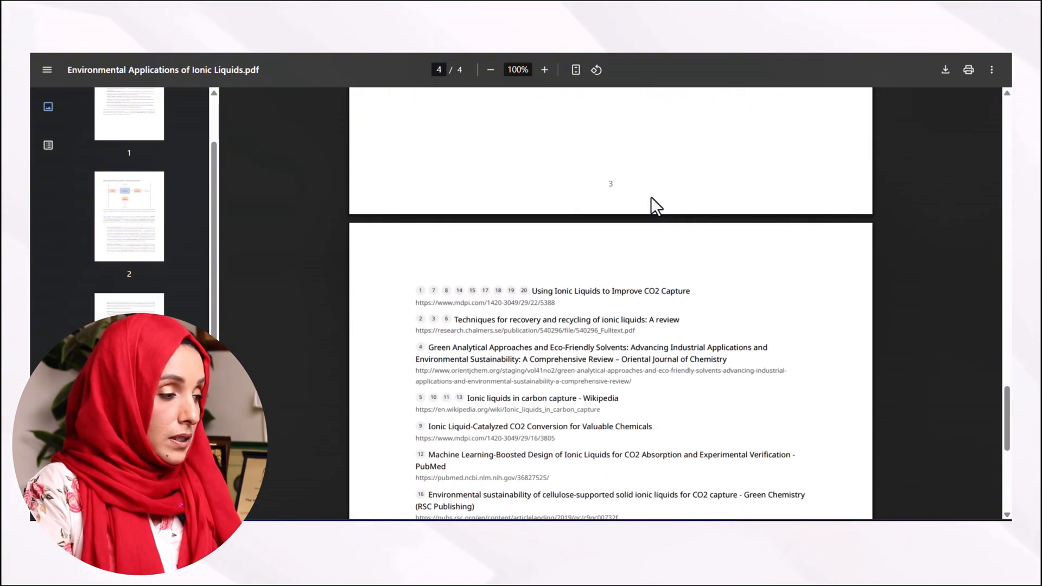
{"action": "scroll", "scroll_direction": "down", "scroll_amount": 3}
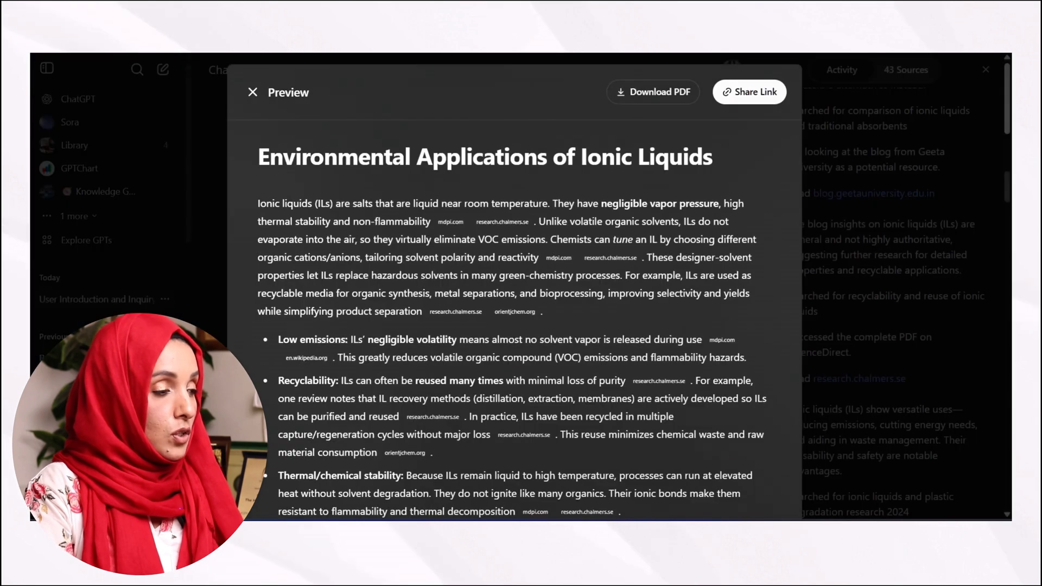
{"action": "left_click", "coordinate": [252, 92]}
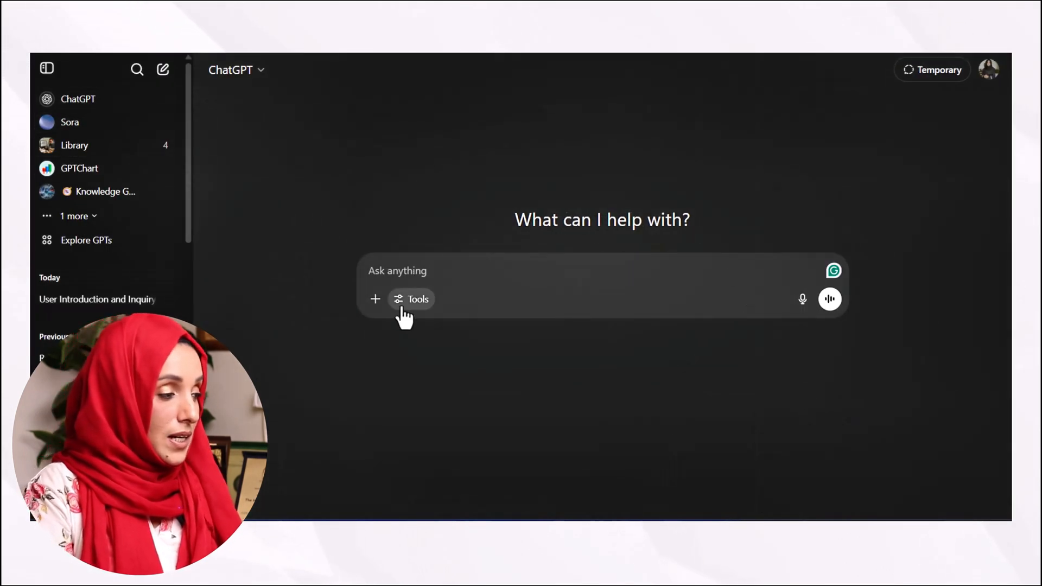
Show the new chat's Tools menu with image creation, web search, coding and deep research
{"action": "left_click", "coordinate": [411, 299]}
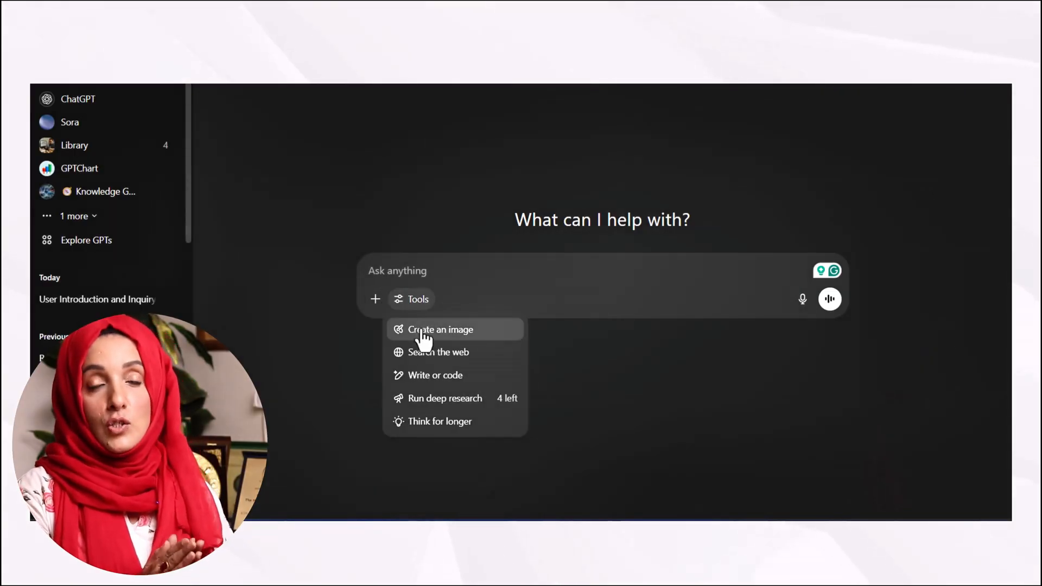
Switch to image creation and send a distillation prompt to generate a laboratory setup picture
{"action": "left_click", "coordinate": [440, 330]}
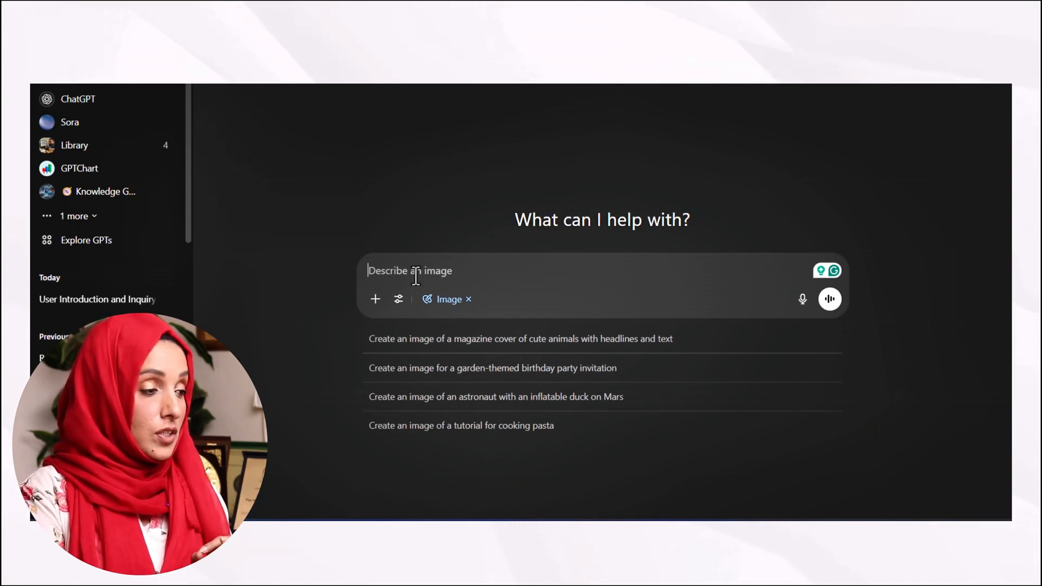
{"action": "type", "text": "D"}
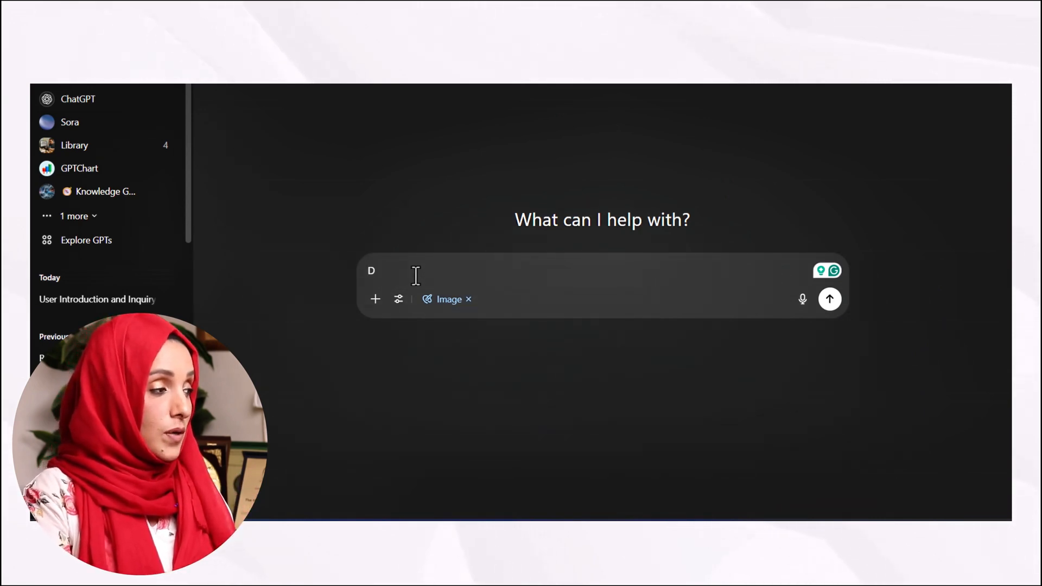
{"action": "type", "text": "itiliation pro"}
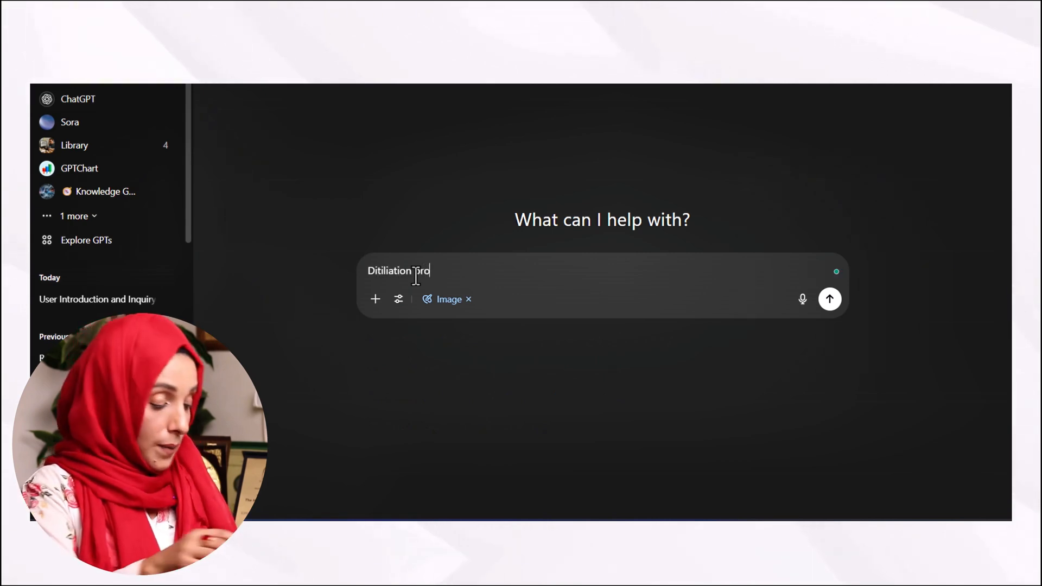
{"action": "left_click", "coordinate": [829, 299]}
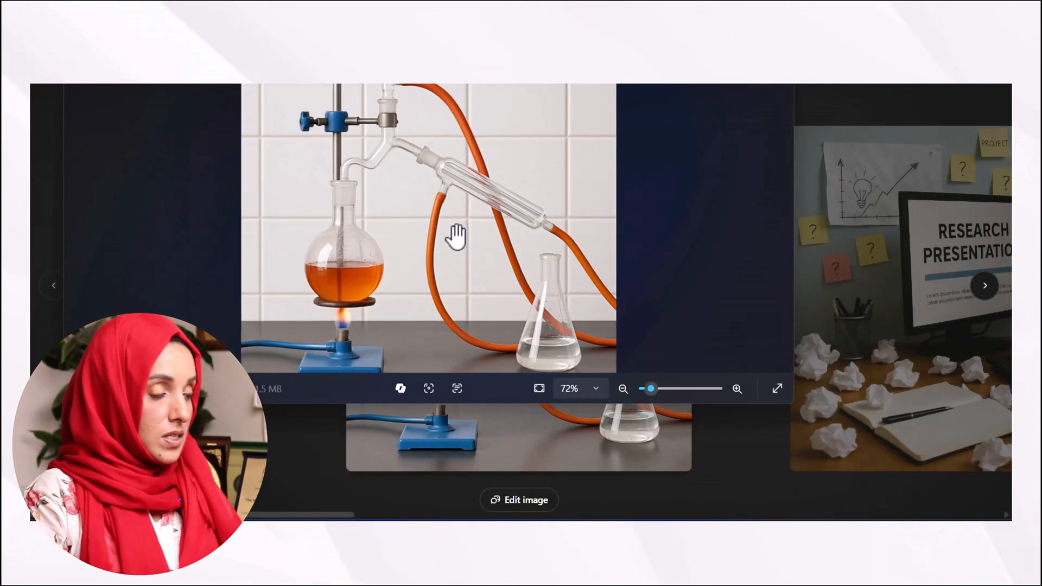
Close the enlarged distillation image and step through three more Library images
{"action": "left_click", "coordinate": [623, 389]}
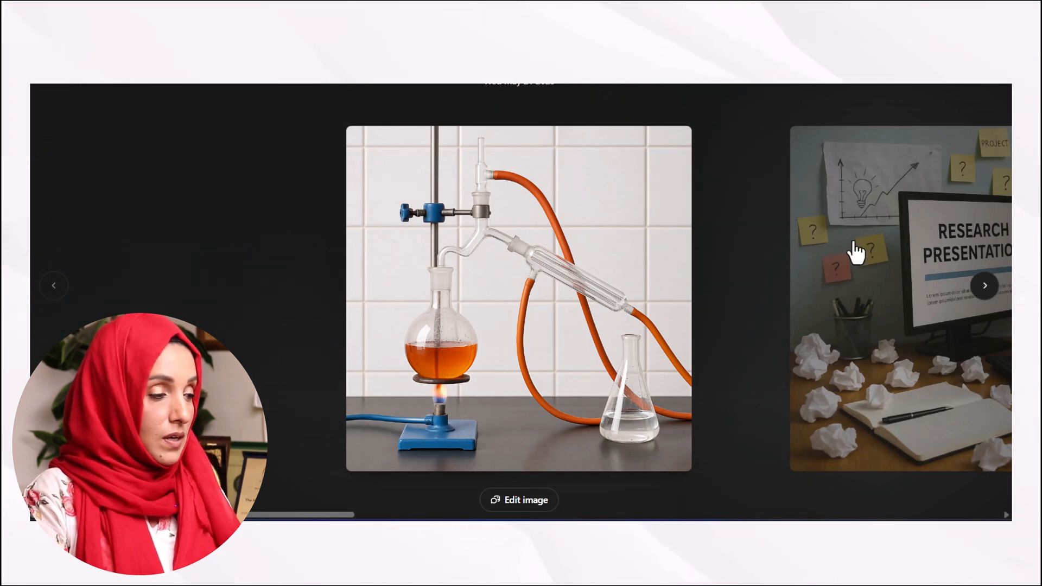
{"action": "left_click", "coordinate": [984, 285]}
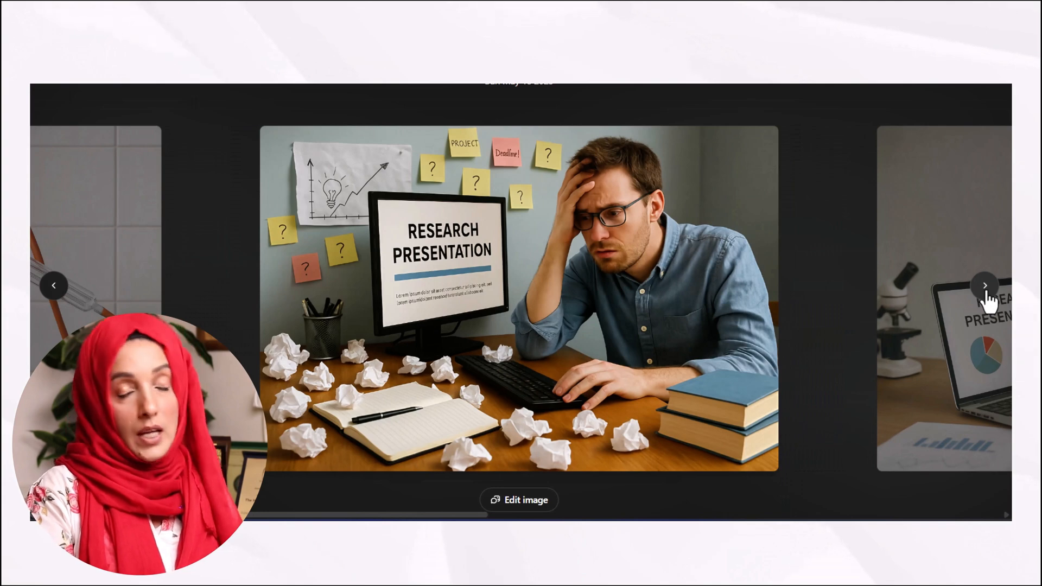
{"action": "left_click", "coordinate": [985, 285]}
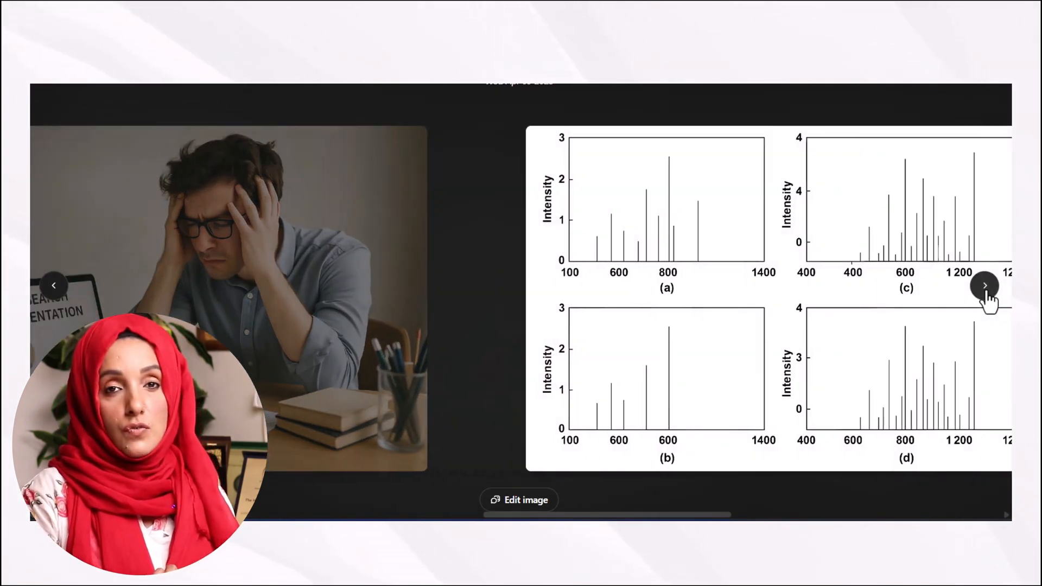
{"action": "left_click", "coordinate": [984, 285]}
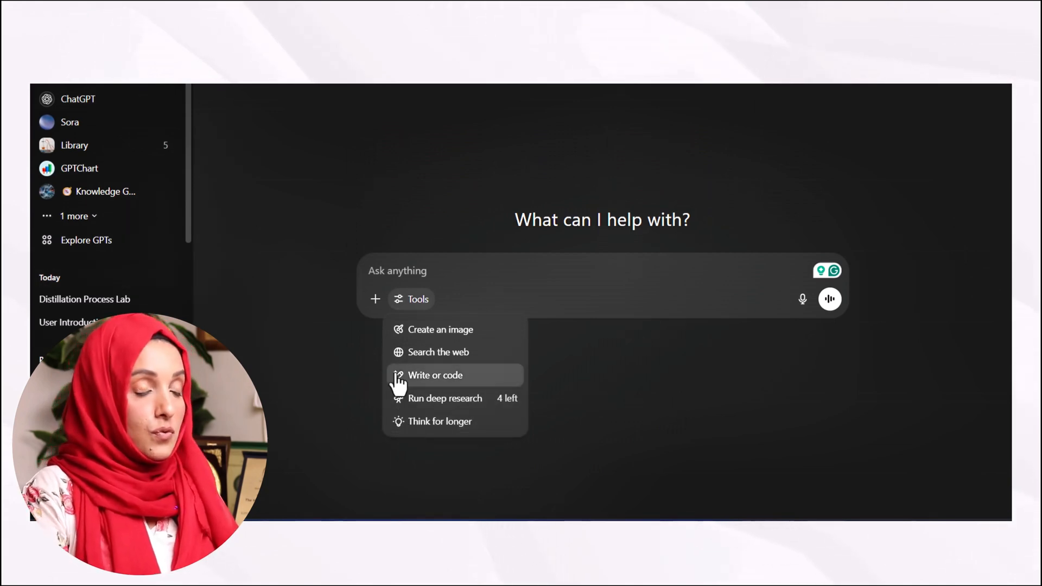
{"action": "mouse_move", "coordinate": [391, 329]}
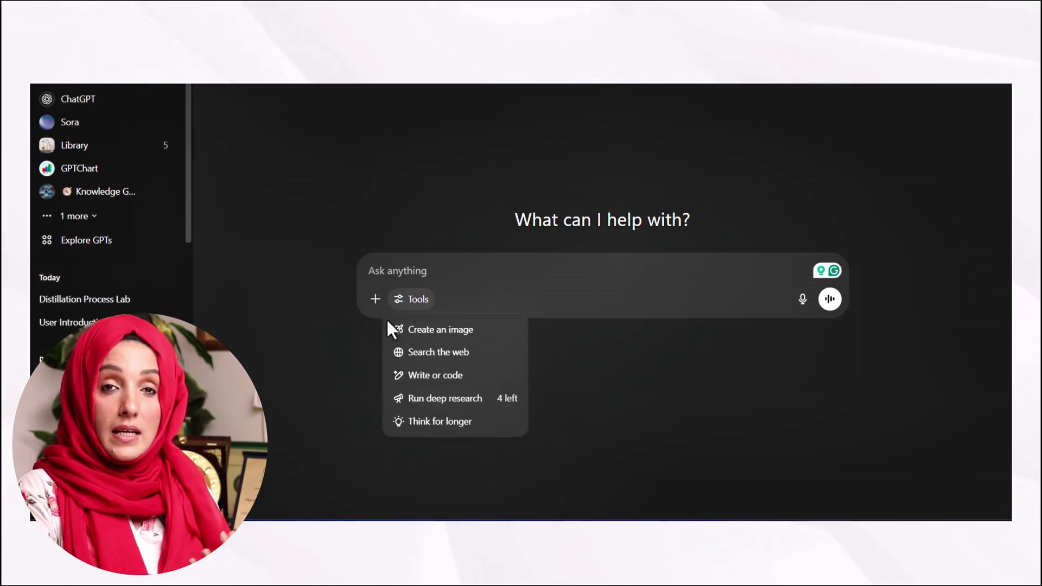